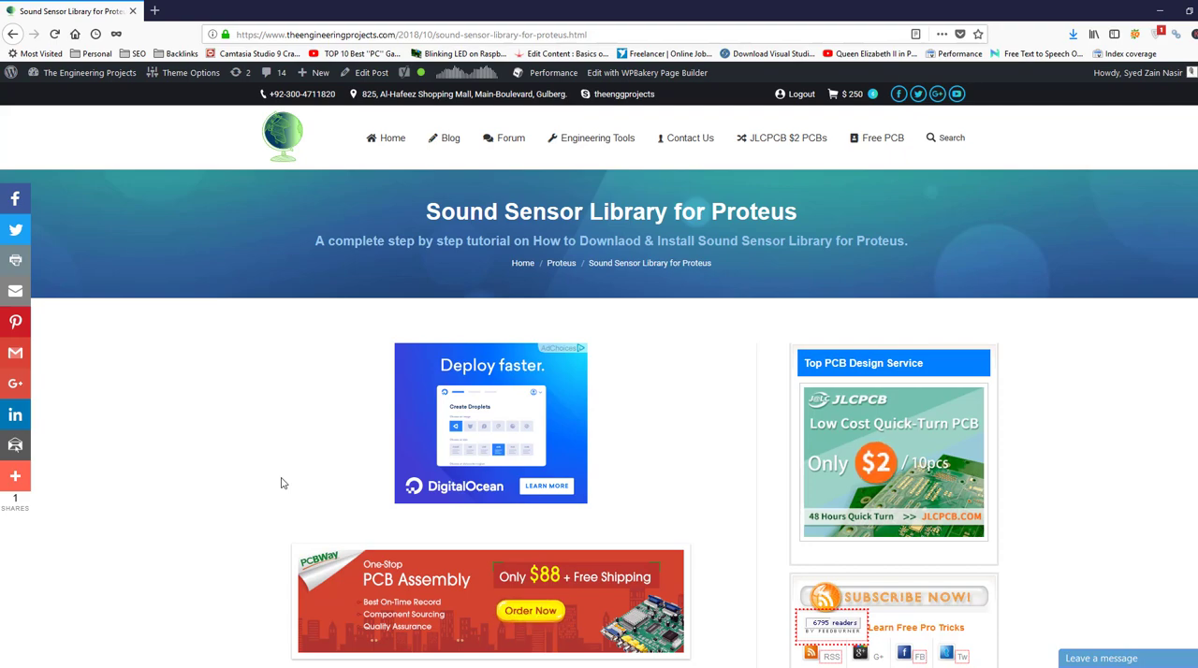
Scroll the Sound Sensor Library article down to its Download Proteus Library button.
scroll(down, 3)
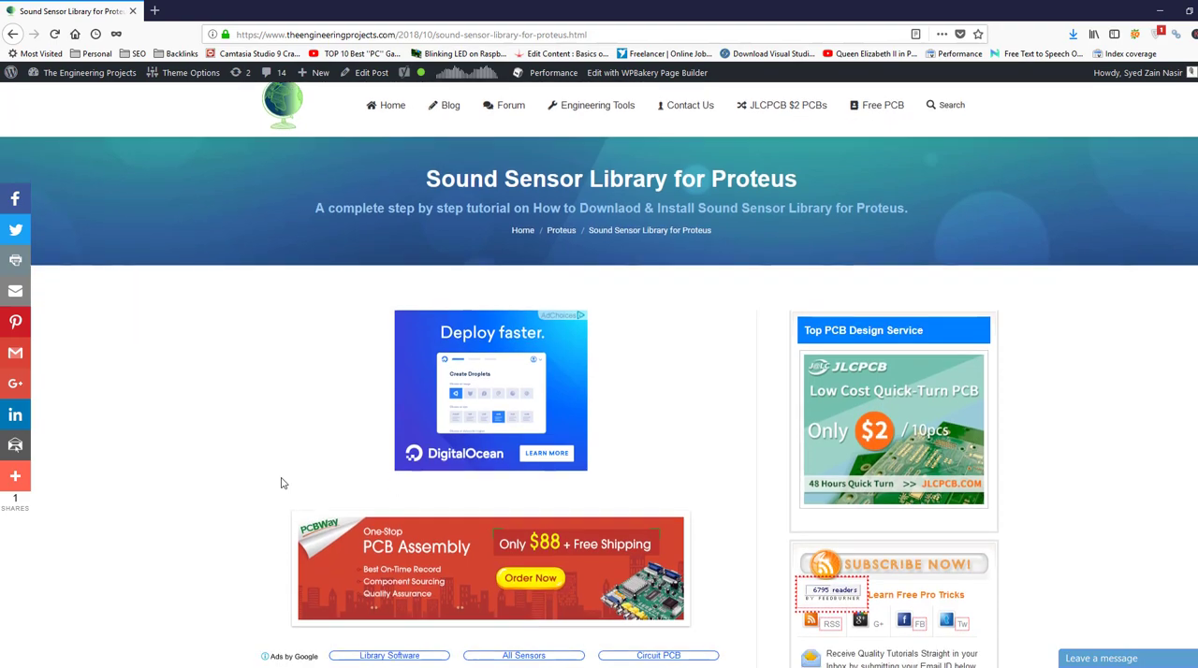
scroll(down, 3)
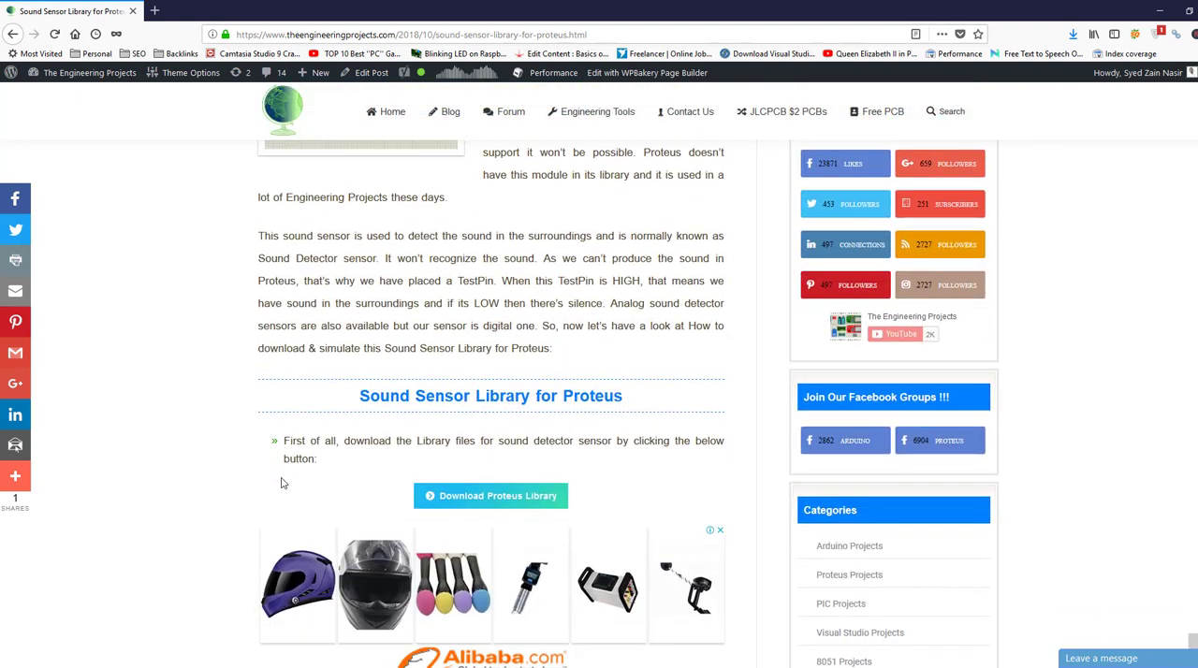
mouse_move(490, 496)
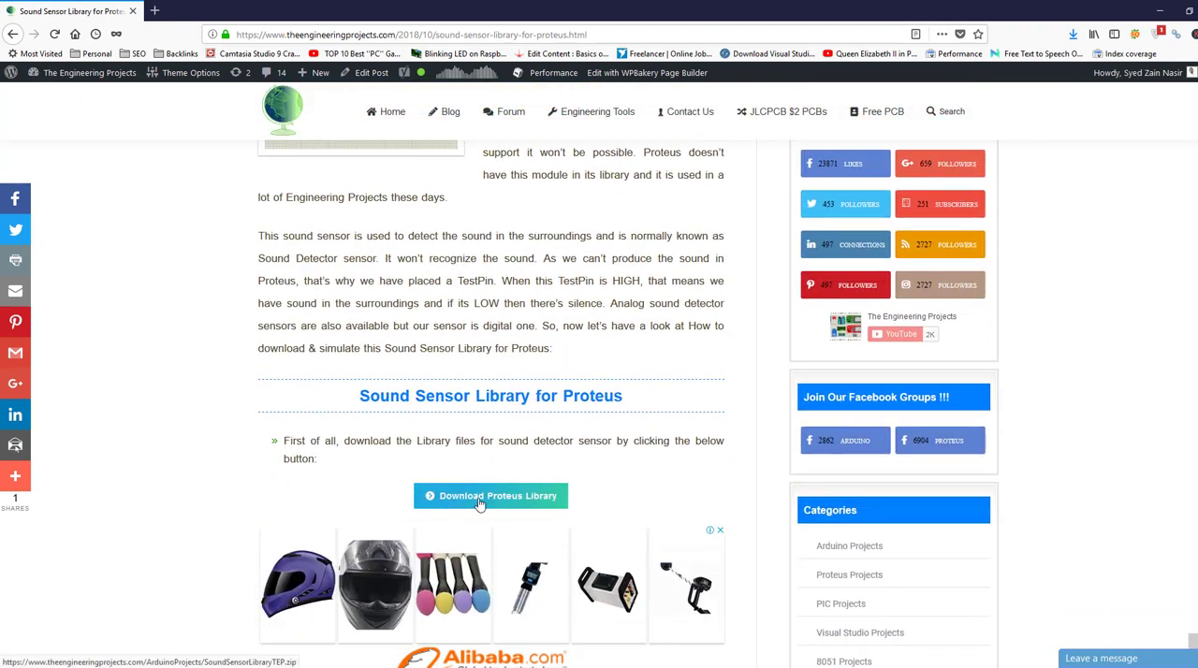
Download SoundSensorLibraryTEP.zip, open it in WinRAR and enter its folder showing the LIB, IDX and HEX files.
click(489, 496)
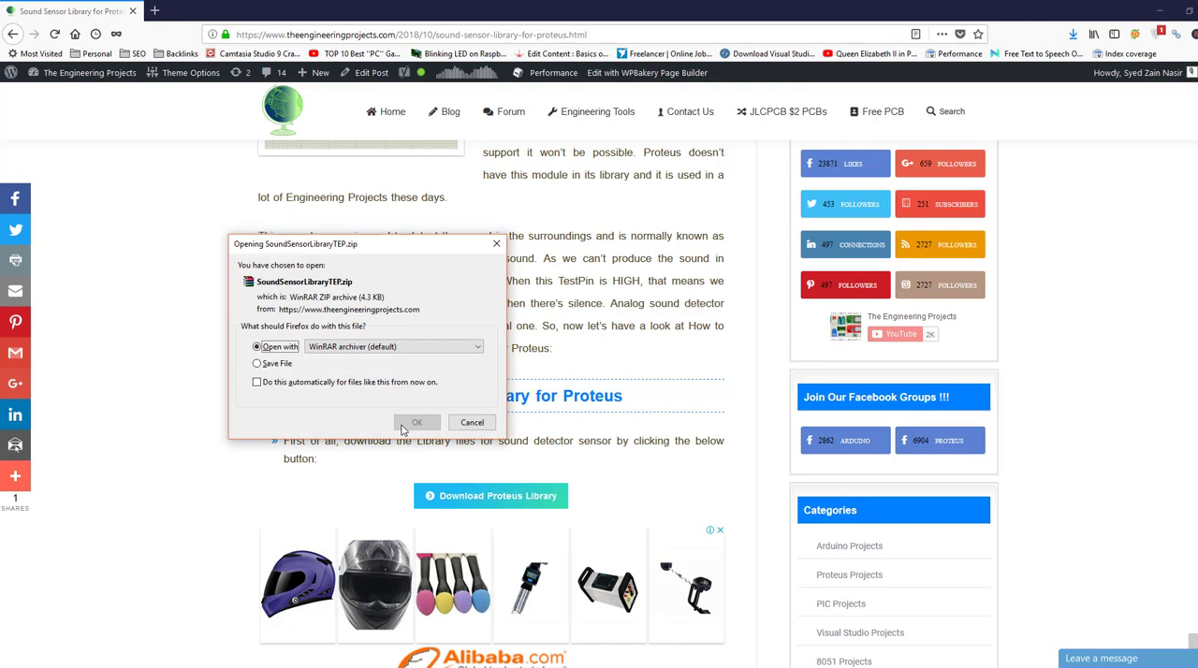
click(417, 422)
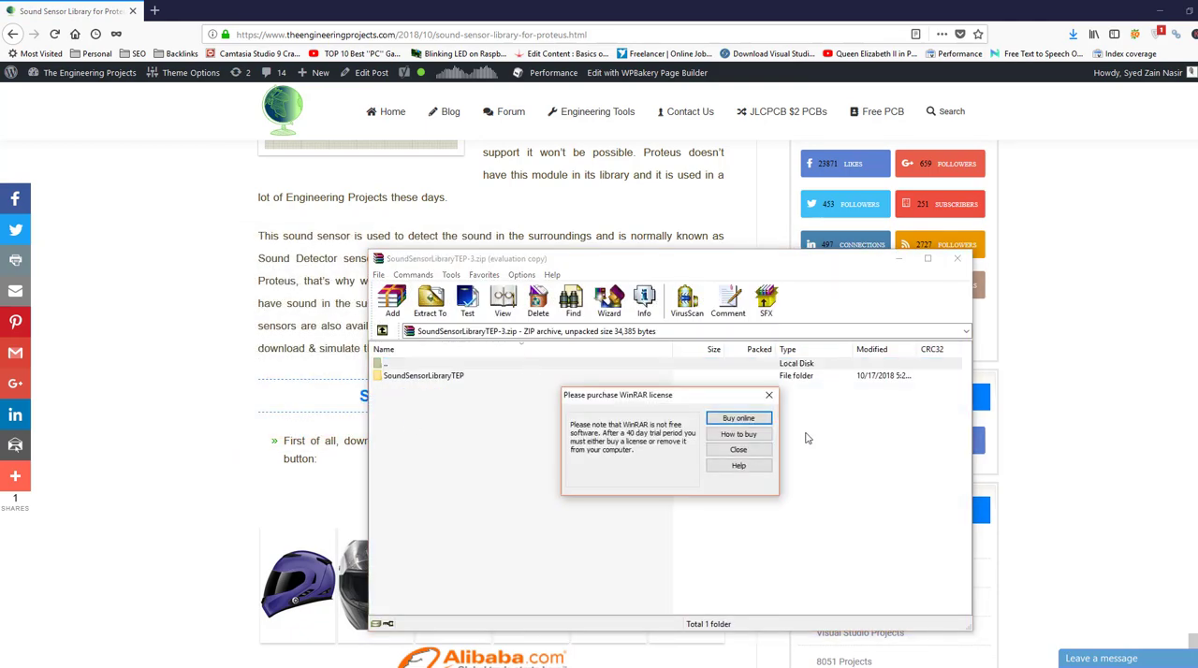
click(738, 449)
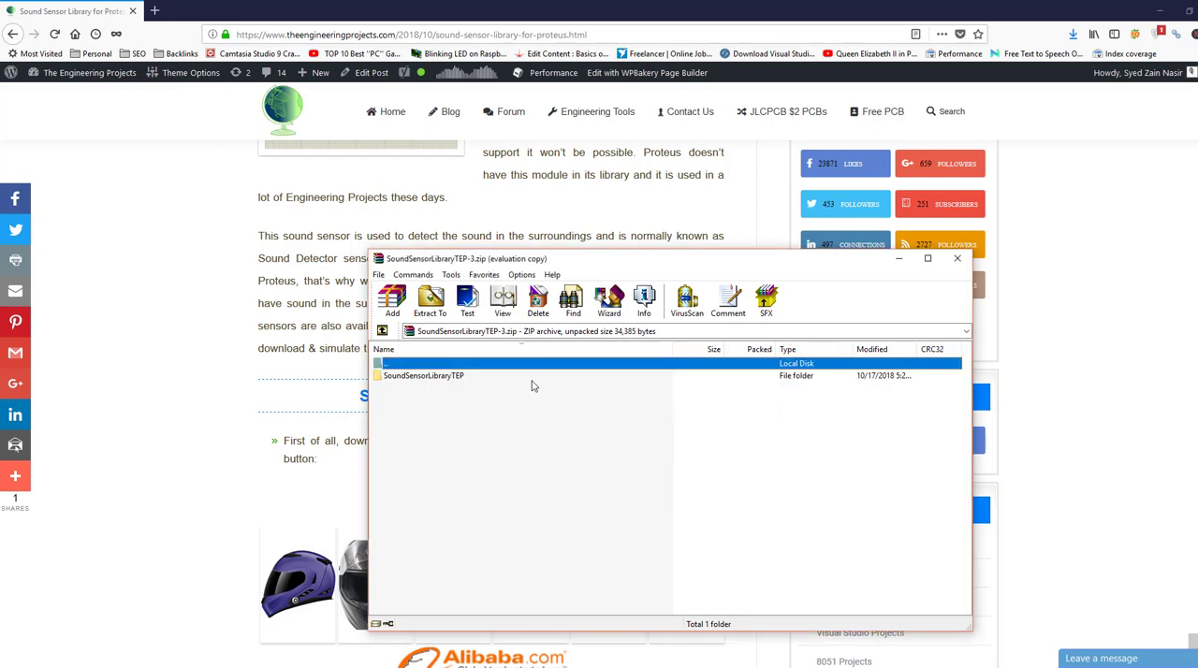
mouse_move(426, 389)
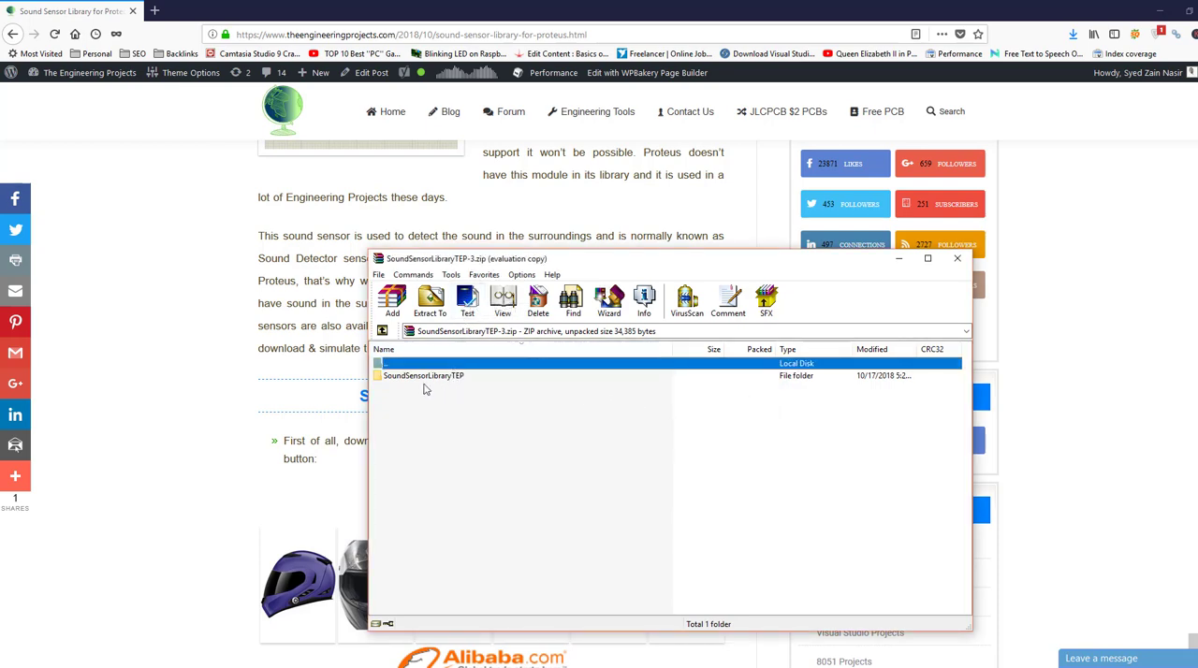
mouse_move(452, 384)
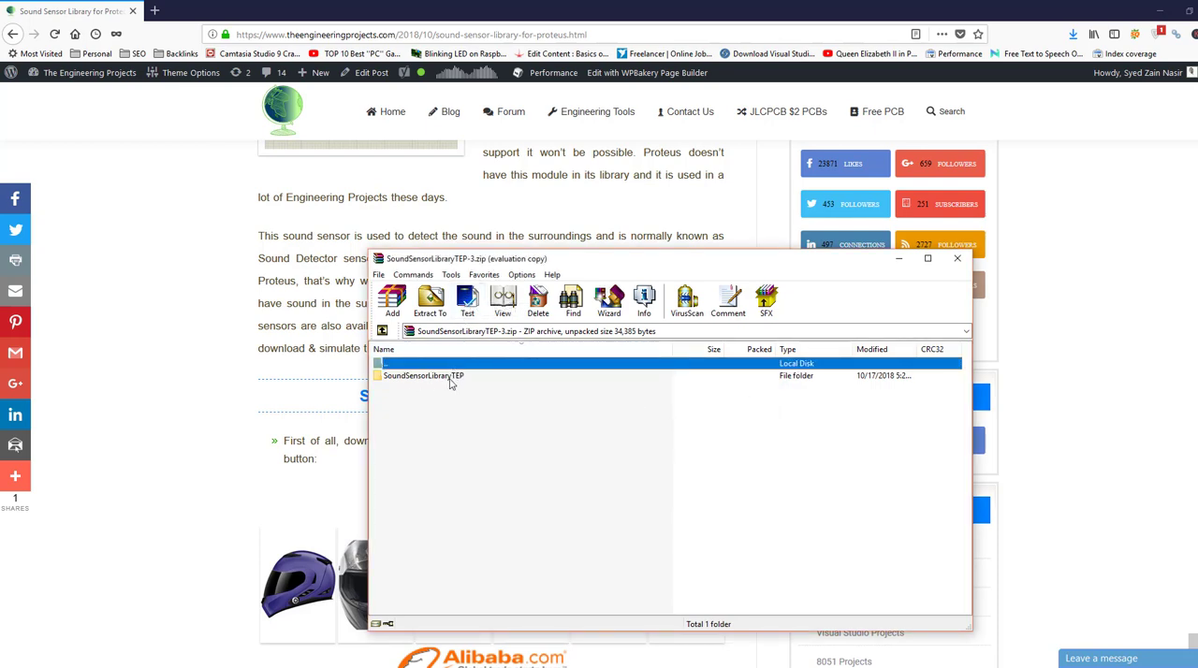
click(423, 375)
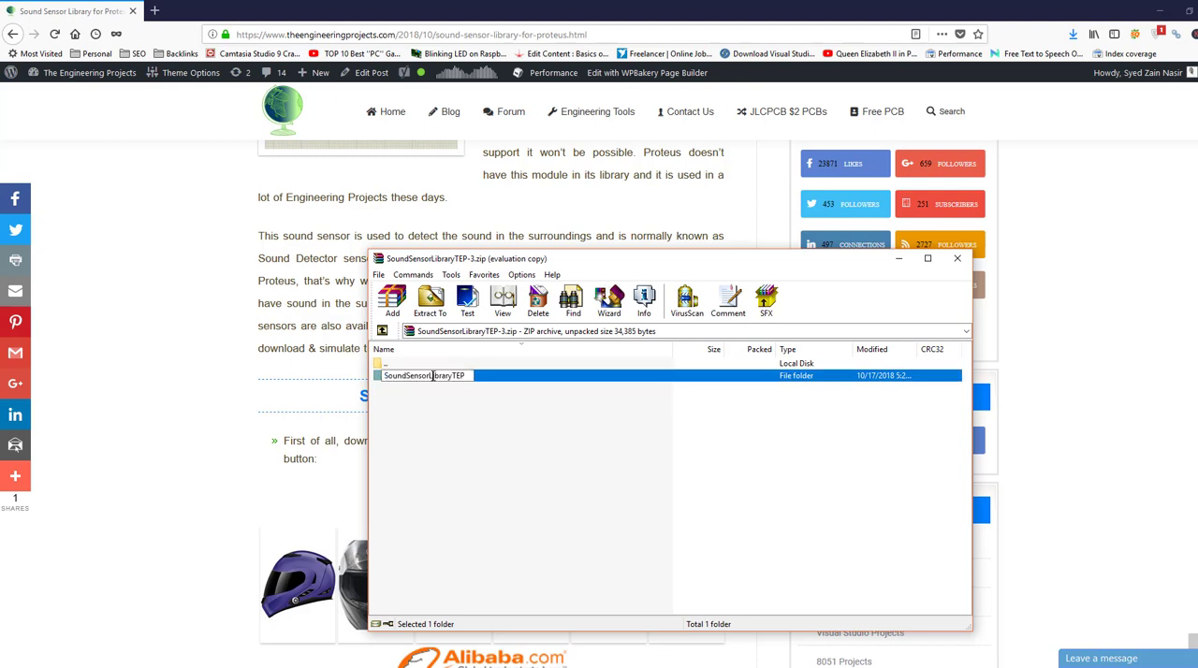
double_click(424, 375)
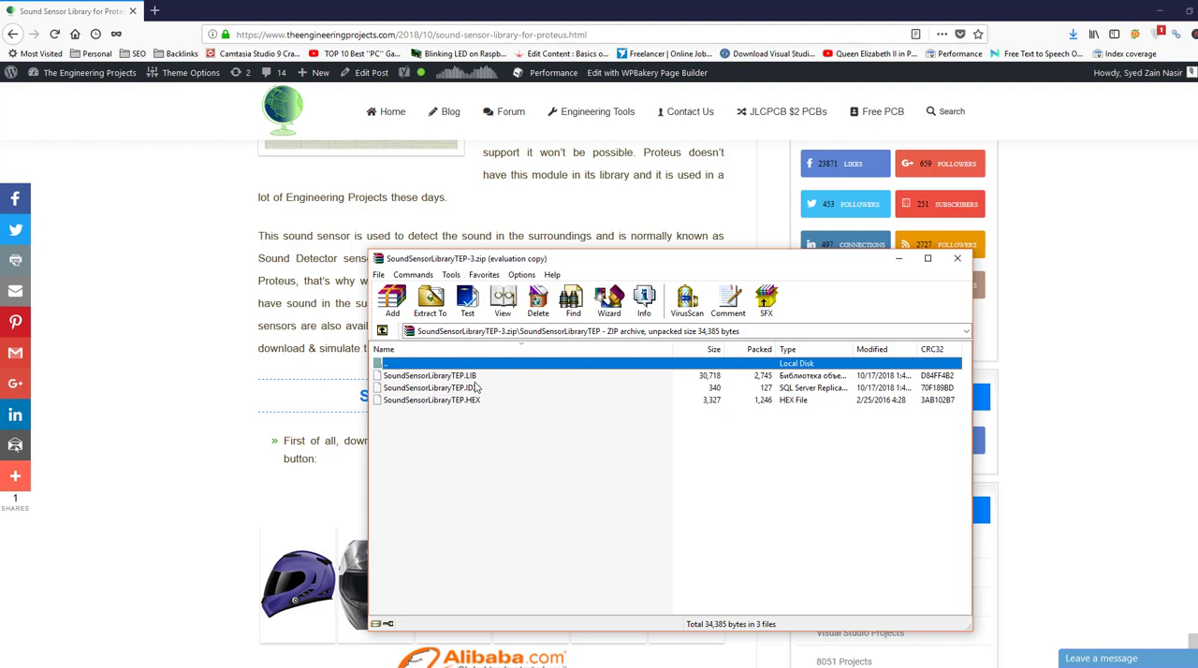
mouse_move(468, 412)
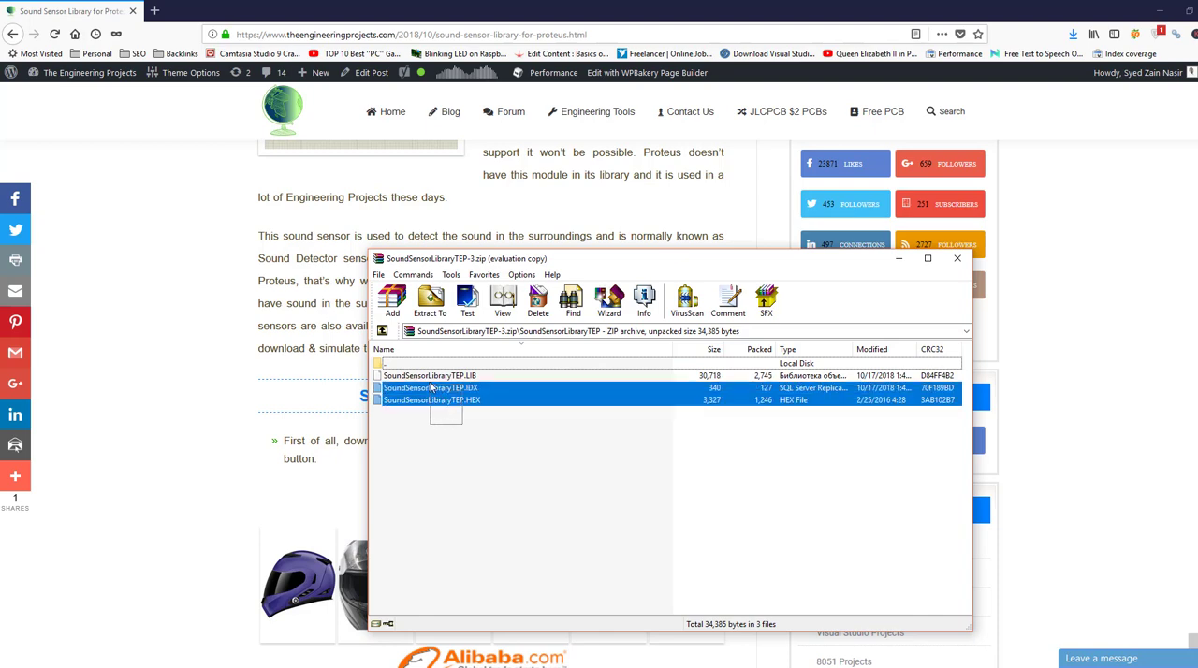
Extract the three library files into Labcenter Electronics > Proteus 7 Professional > LIBRARY.
click(429, 300)
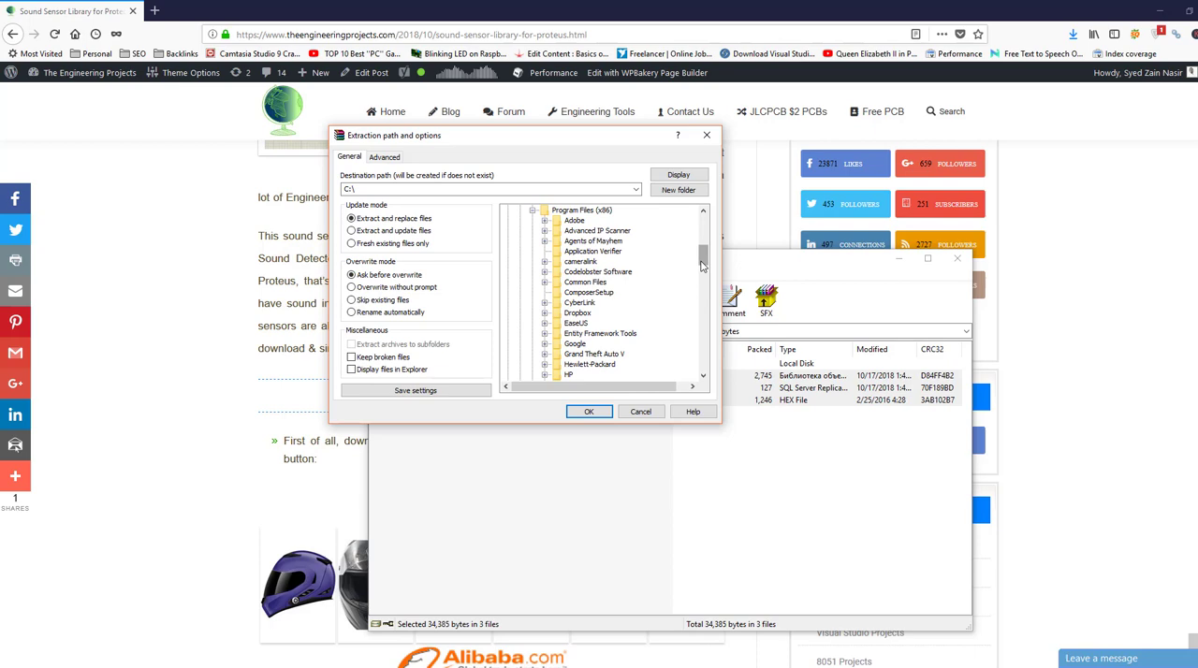
scroll(down, 3)
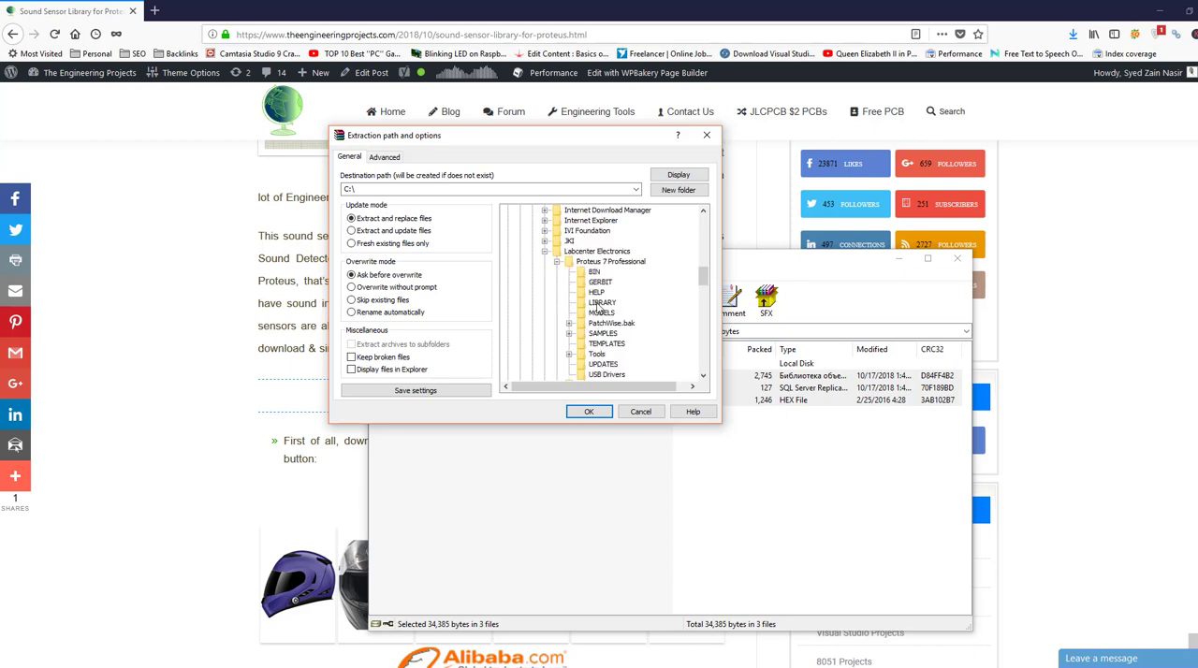
click(602, 302)
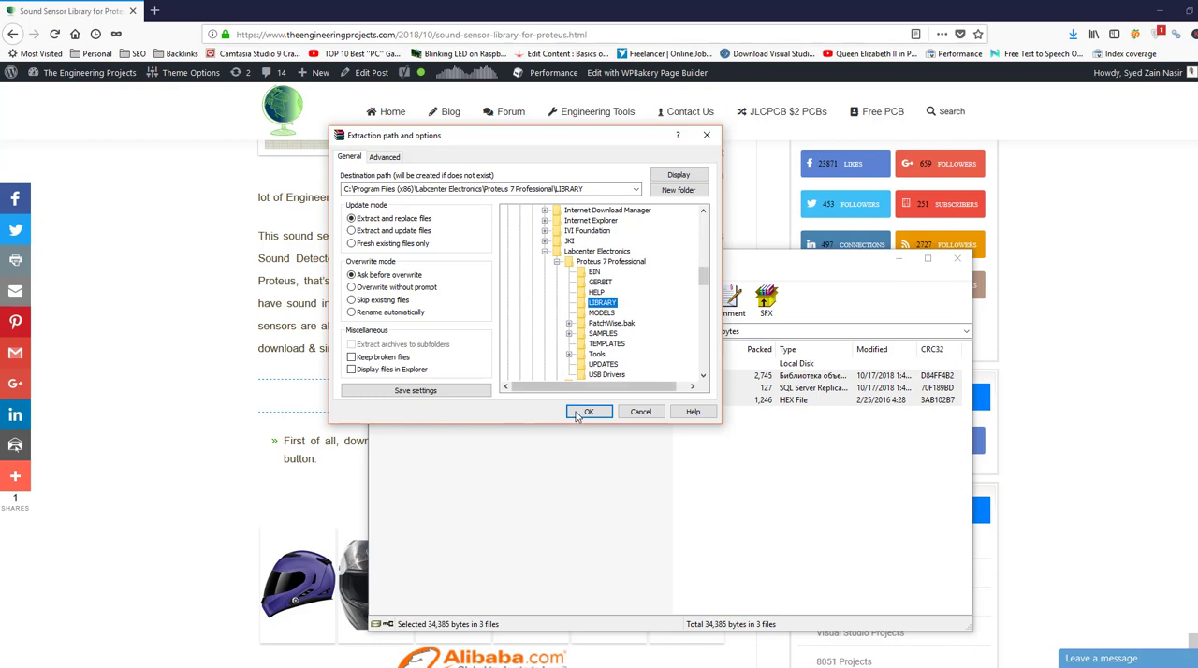
click(589, 412)
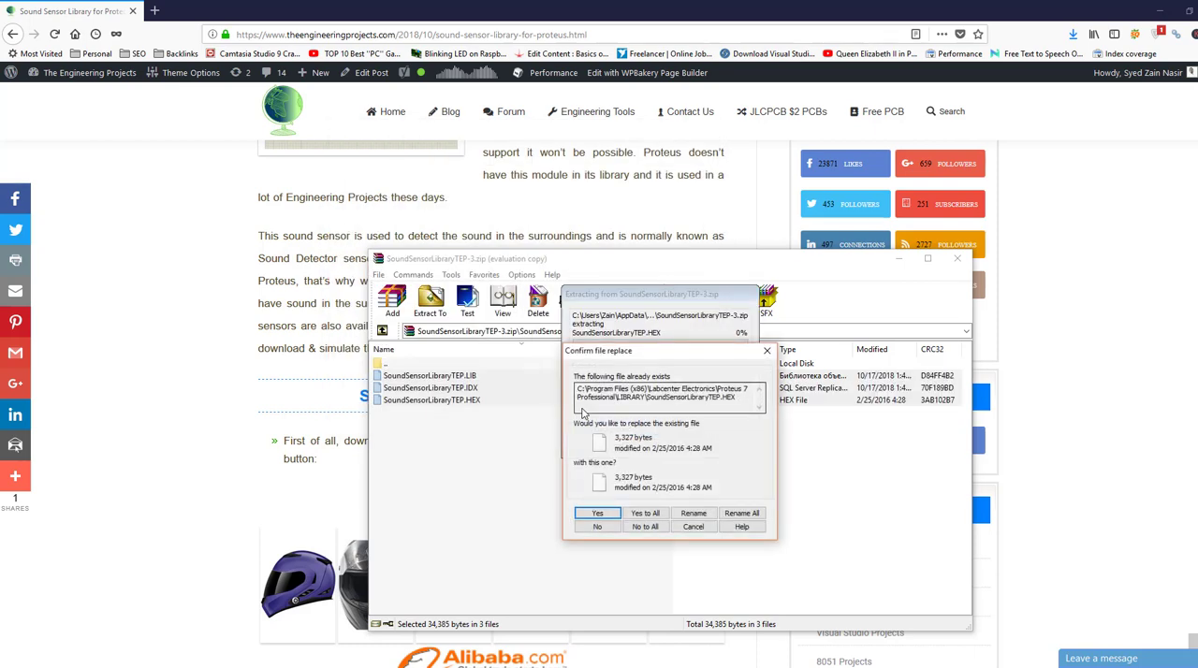
mouse_move(616, 458)
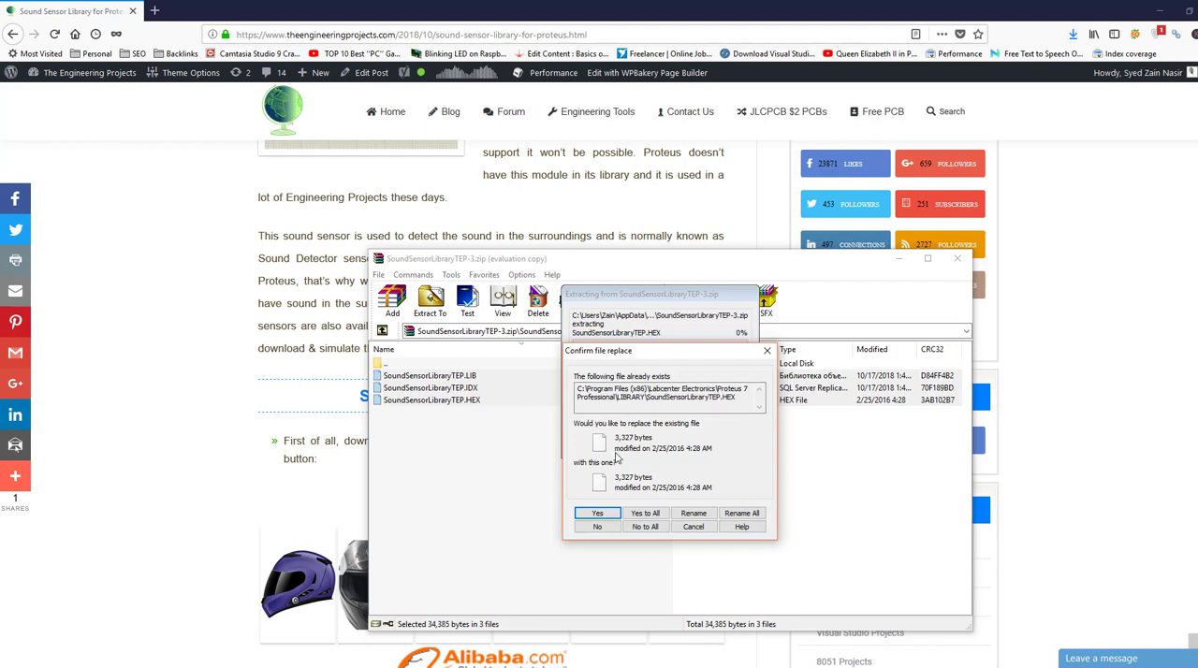
Choose Yes to All so the new files replace the existing library copies.
click(645, 513)
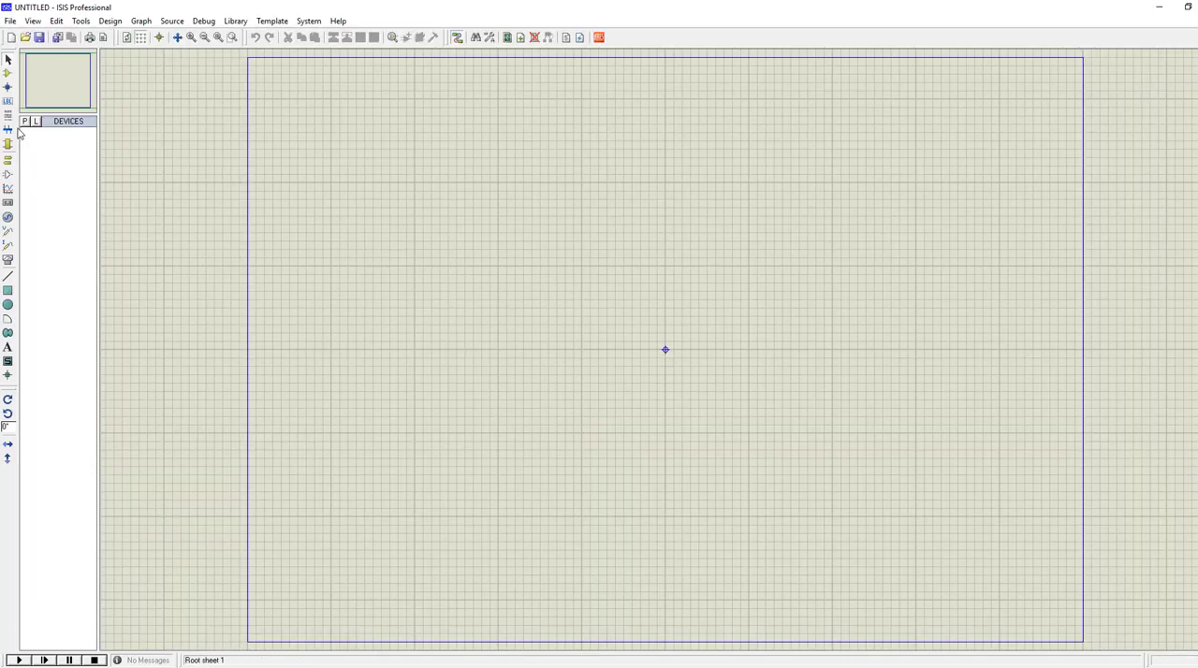
Search Pick Devices for 'sound sensor' and preview the black, red and blue SOUND SENSOR models.
click(24, 121)
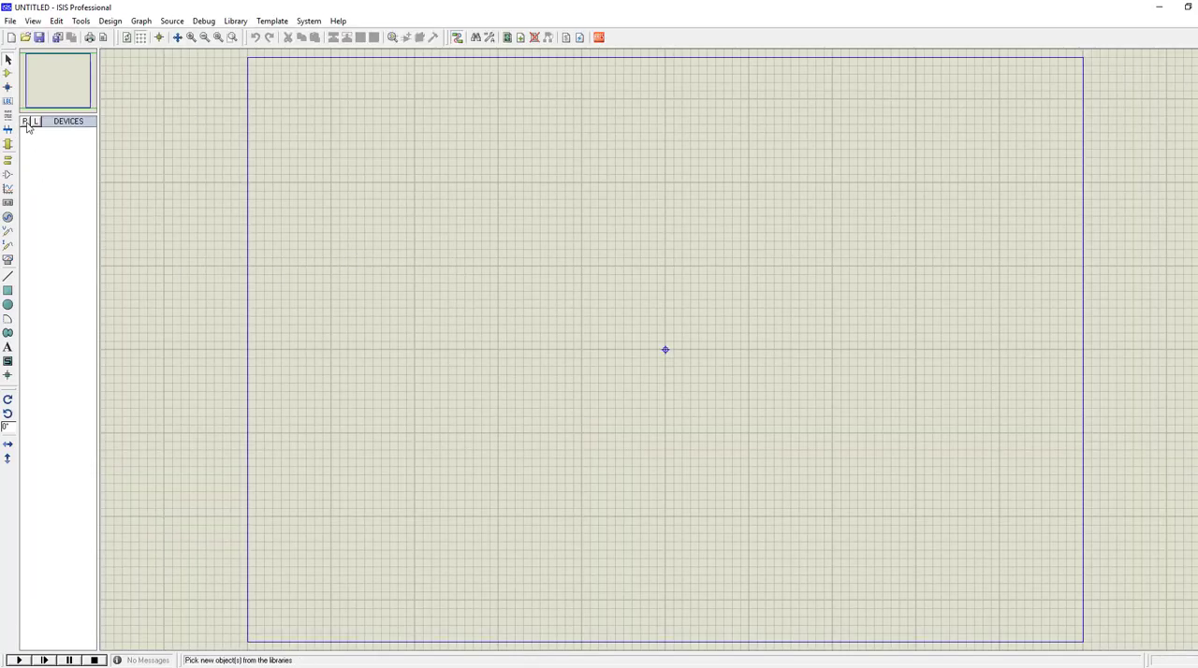
click(24, 120)
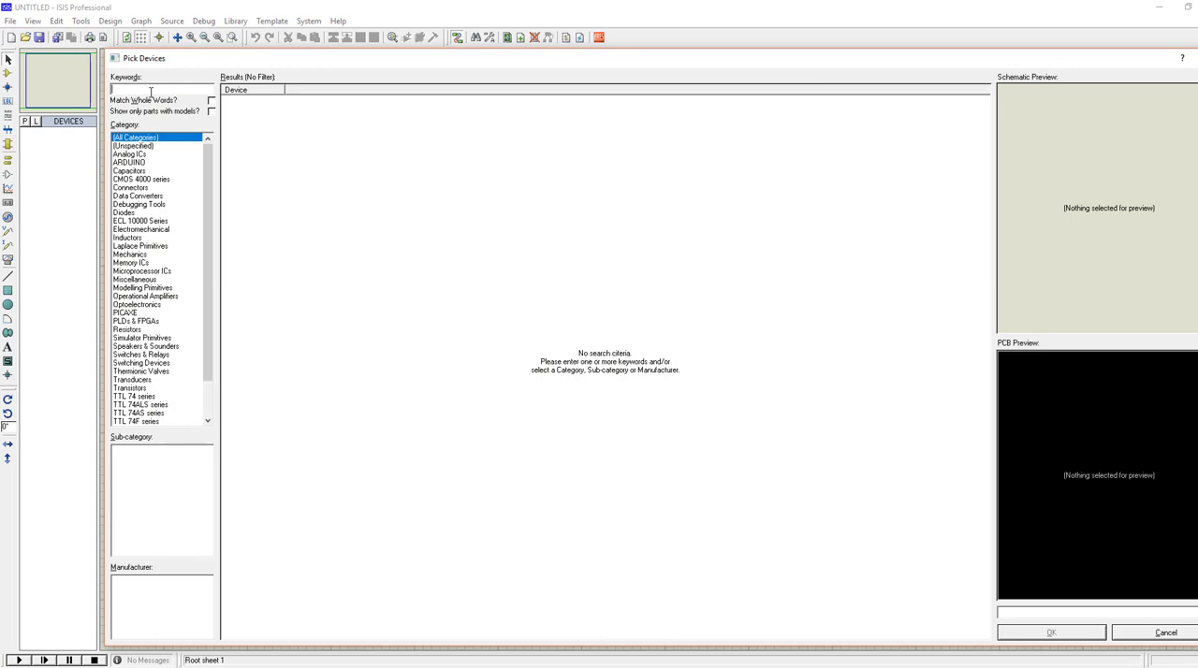
text(sound sensor)
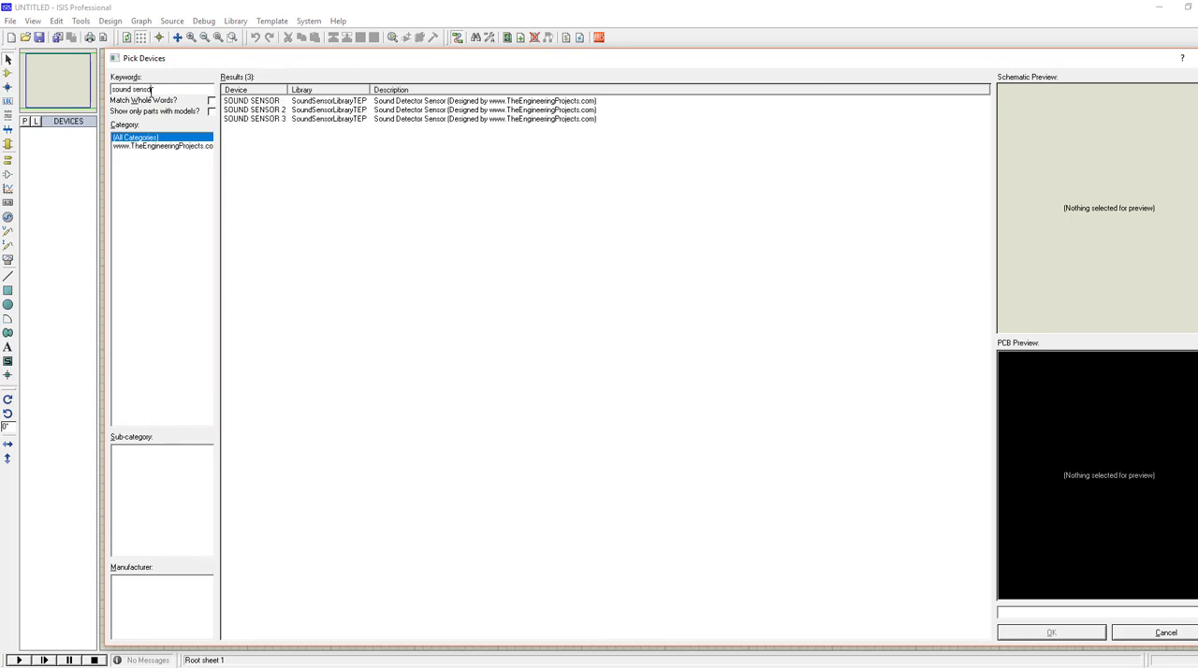
click(253, 100)
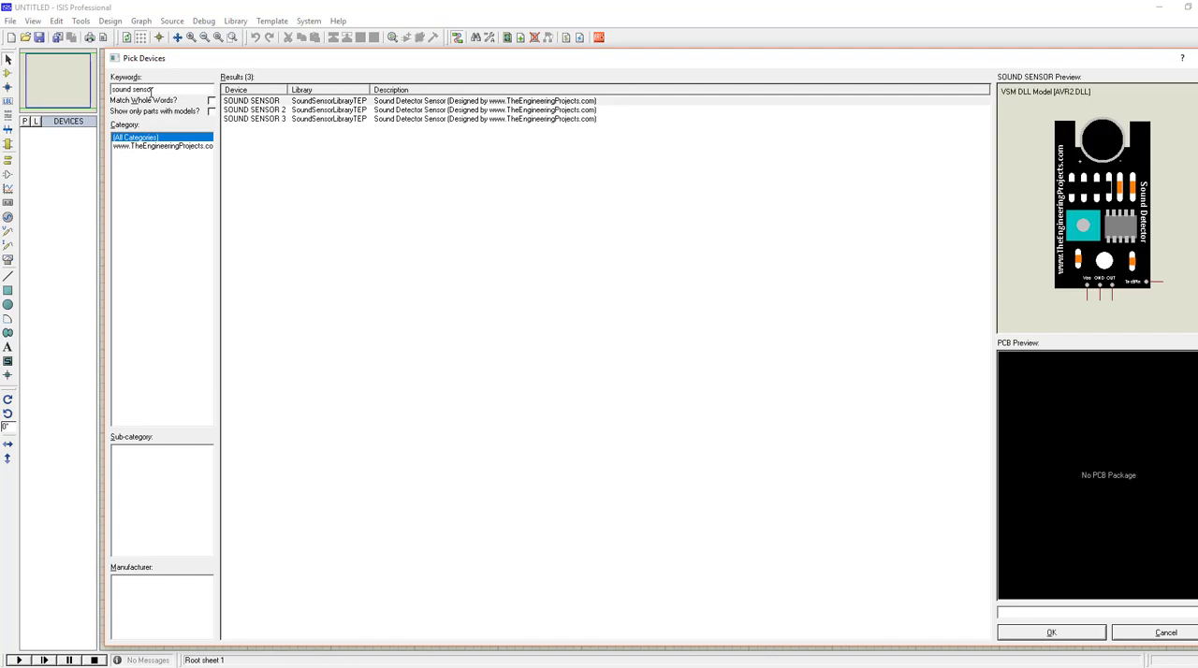
mouse_move(312, 109)
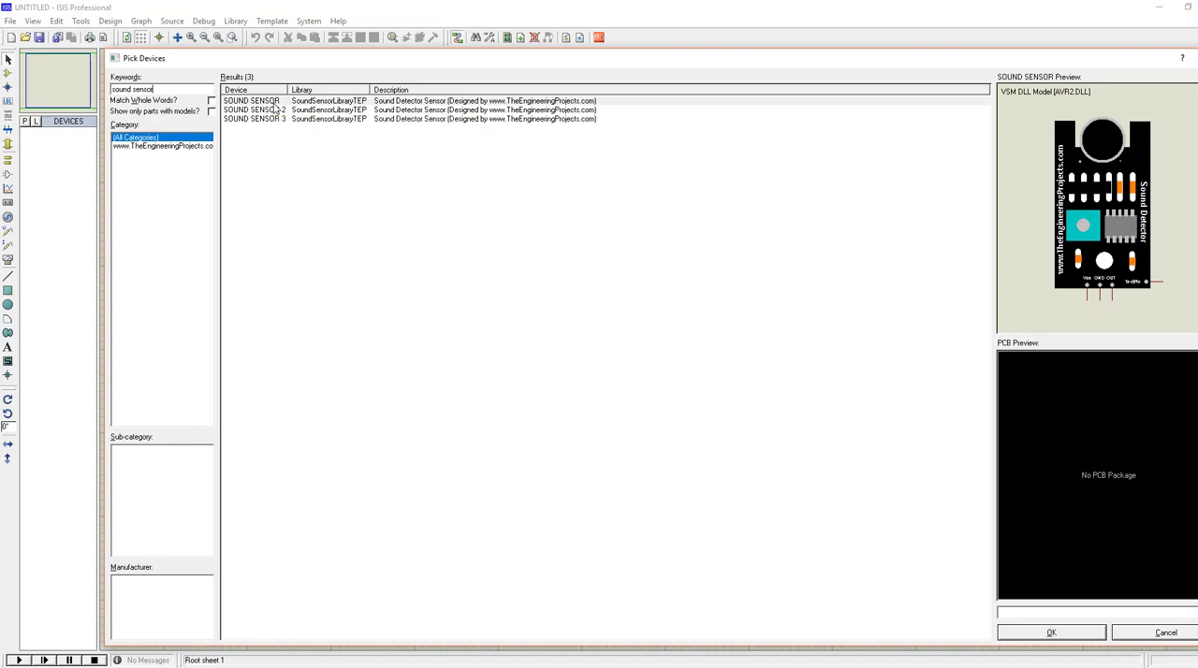
click(253, 109)
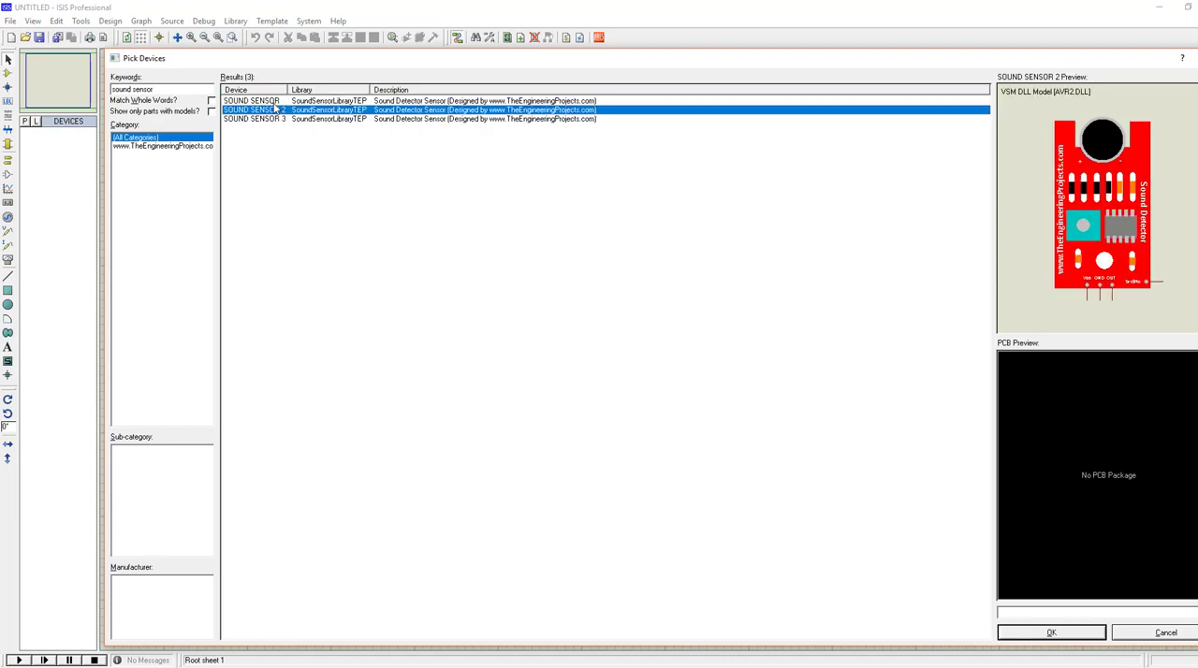
click(251, 100)
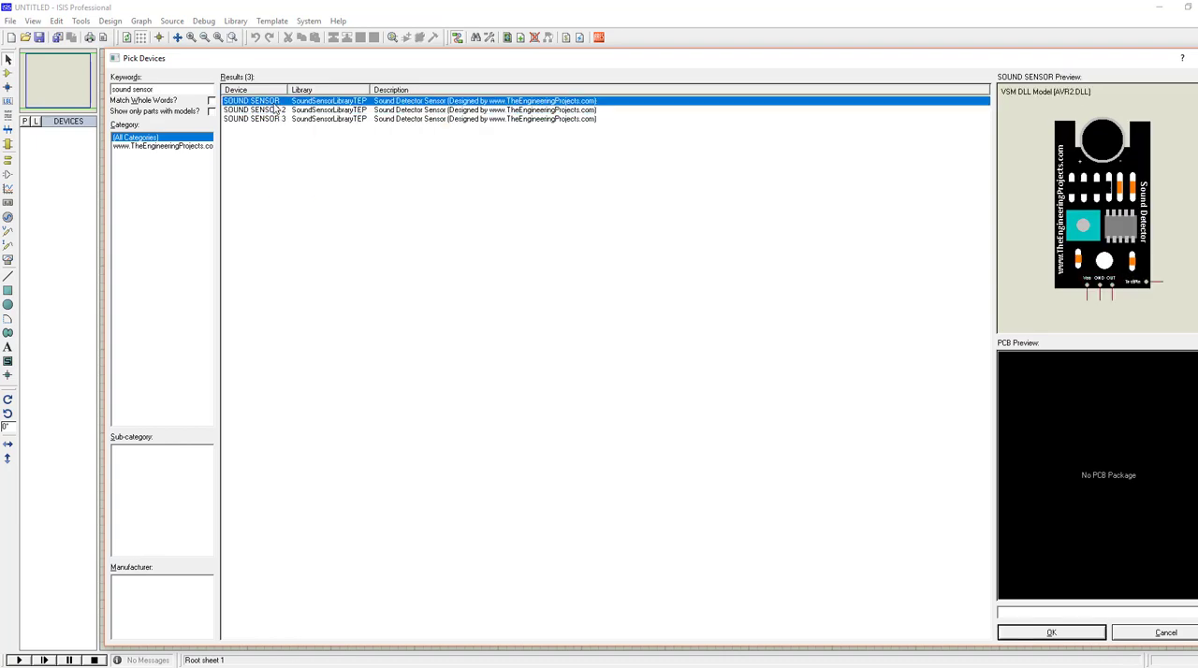
click(253, 109)
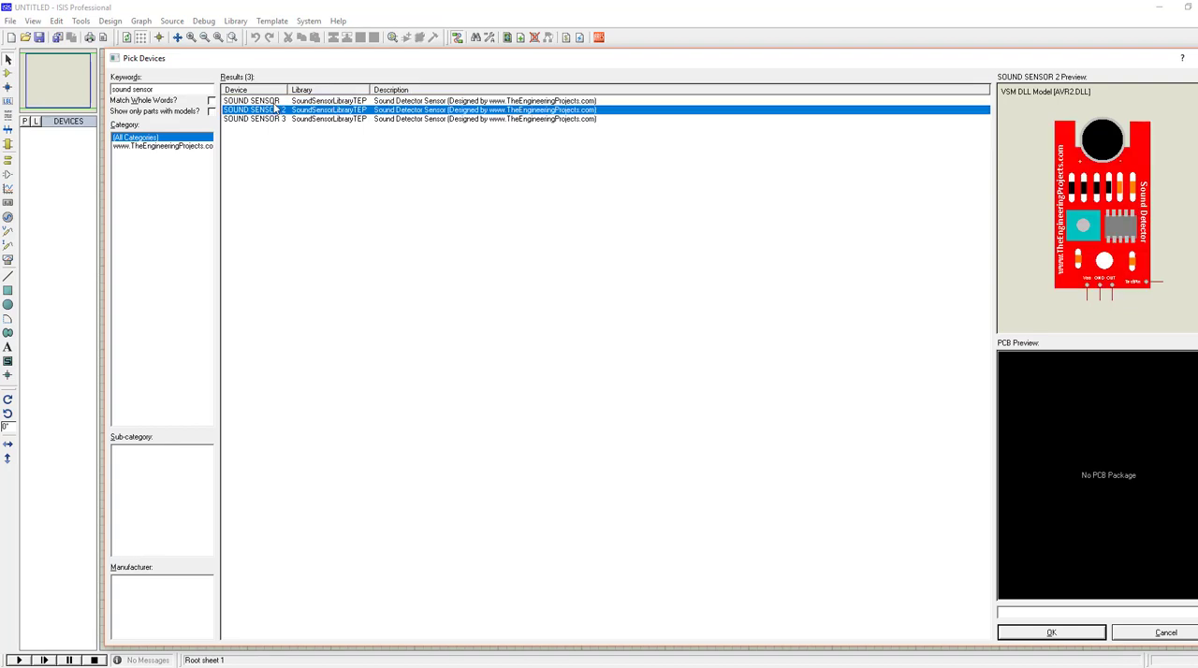
click(253, 119)
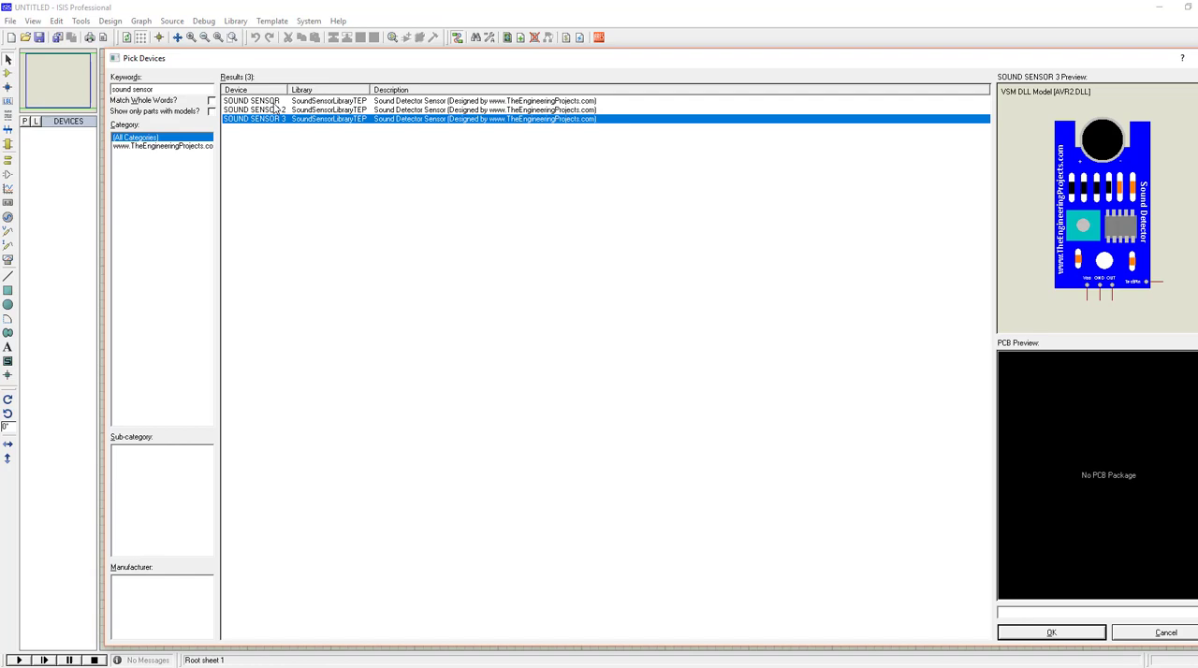
click(251, 100)
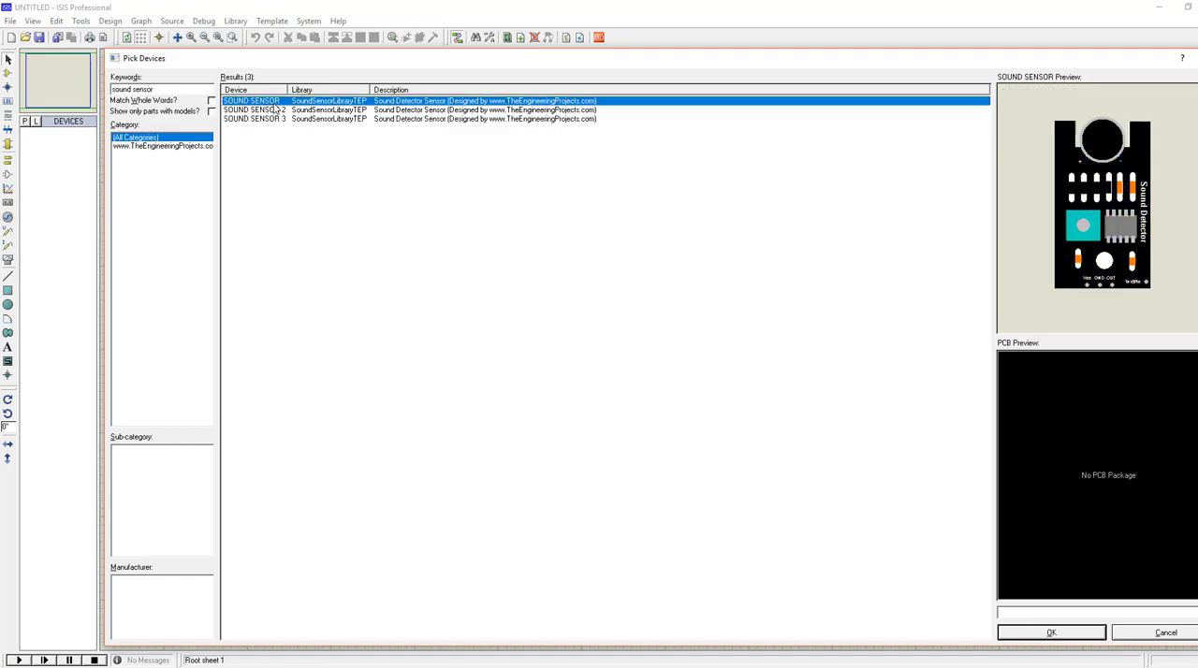
click(253, 110)
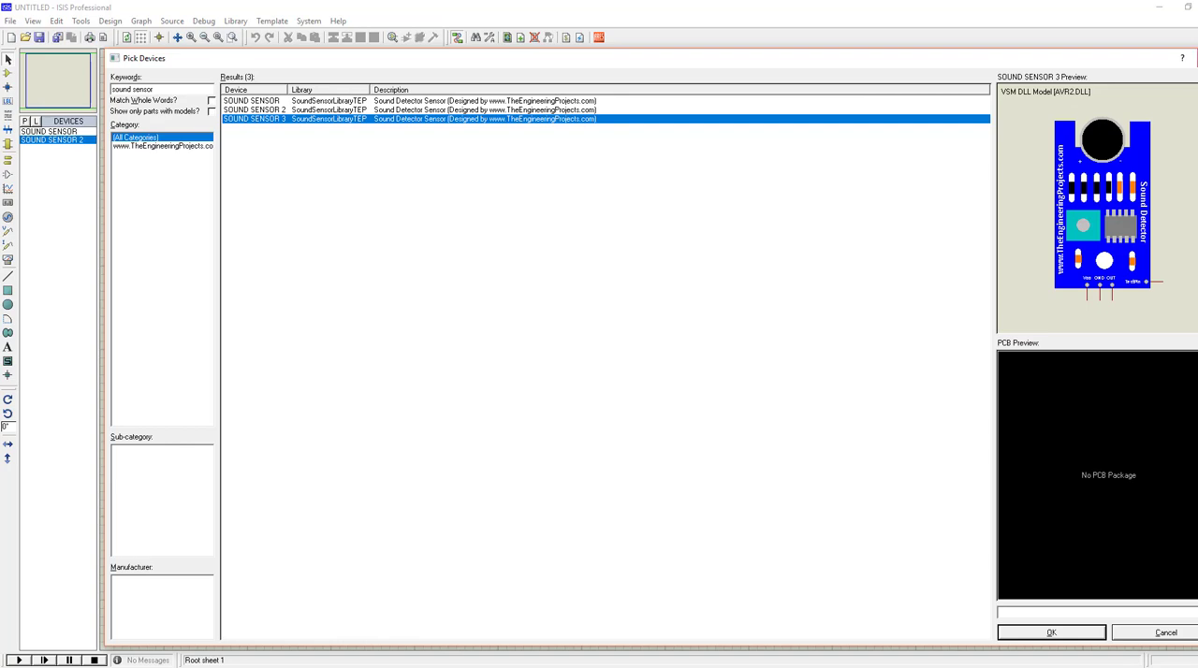
Add SOUND SENSOR 3 to the device list, close the picker and place the black SOUND1 on the sheet.
click(1050, 633)
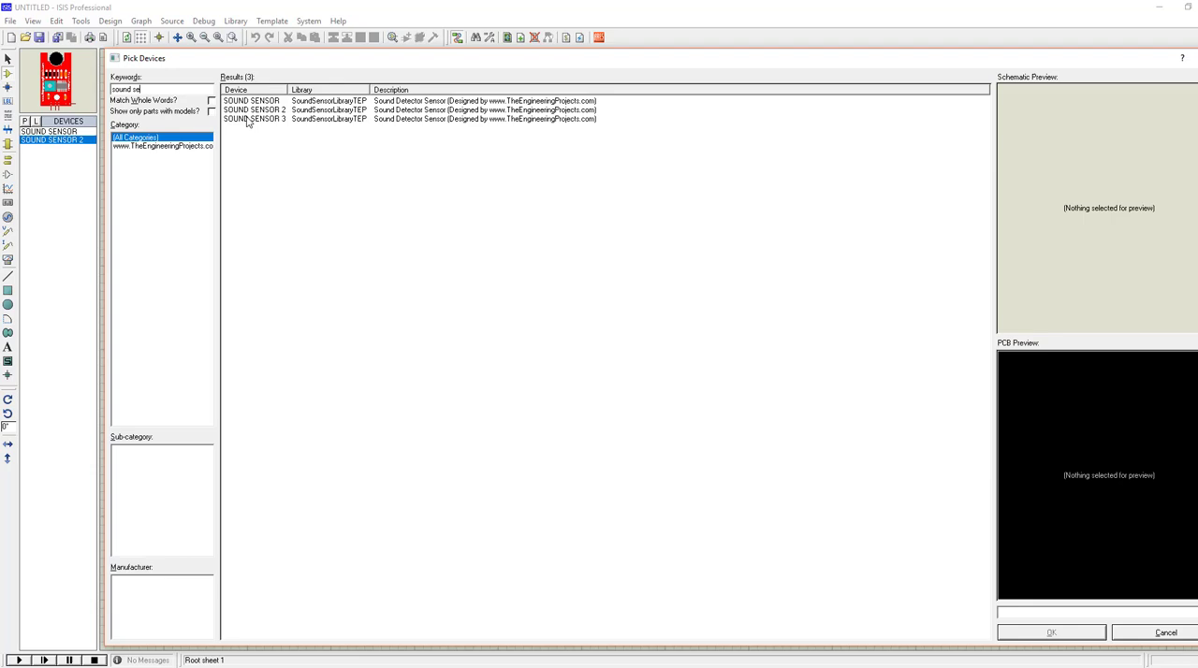
click(253, 118)
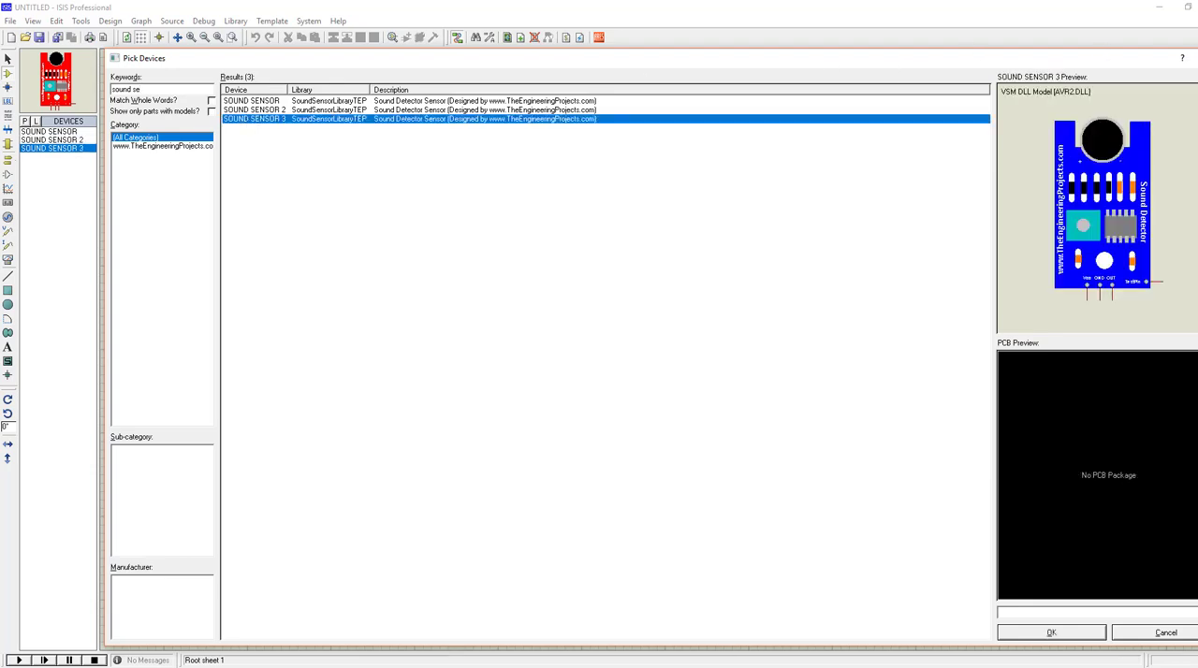
click(1050, 631)
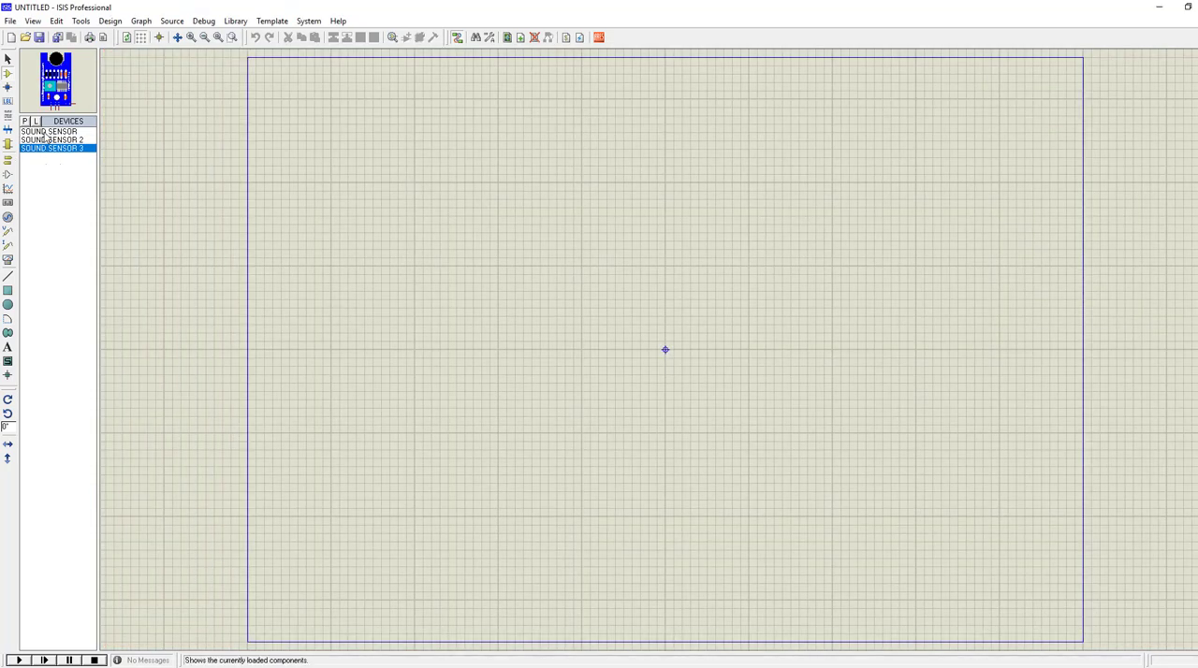
click(47, 131)
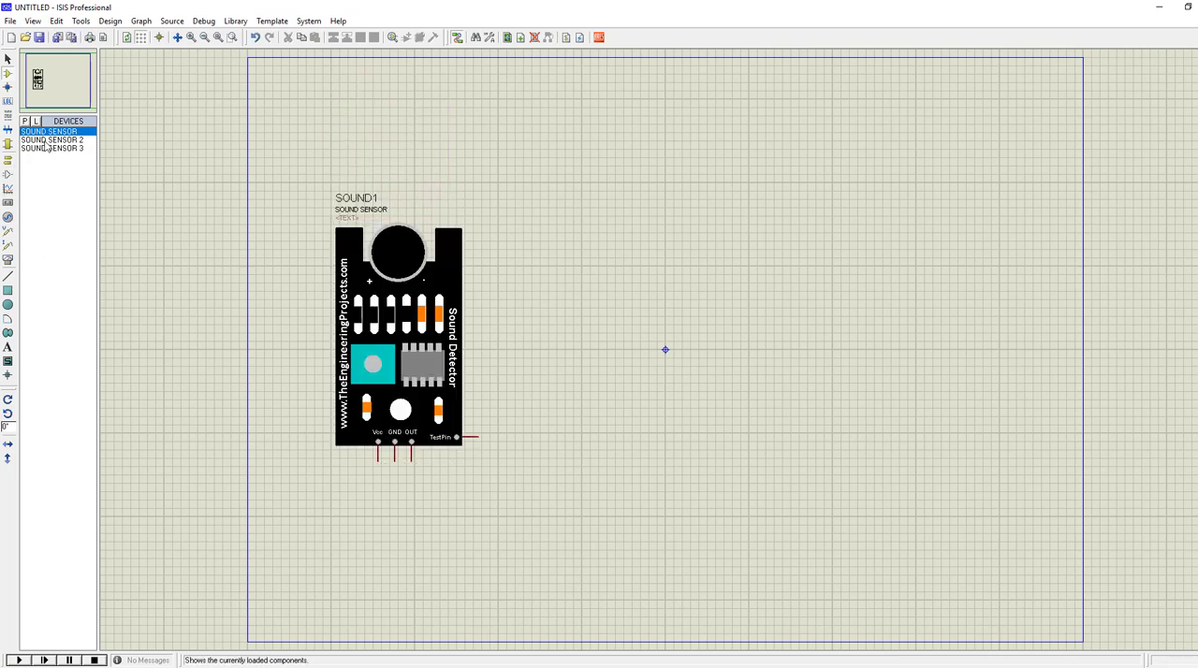
Place the red SOUND SENSOR 2 beside SOUND1, then select SOUND SENSOR 3 from the devices.
click(52, 139)
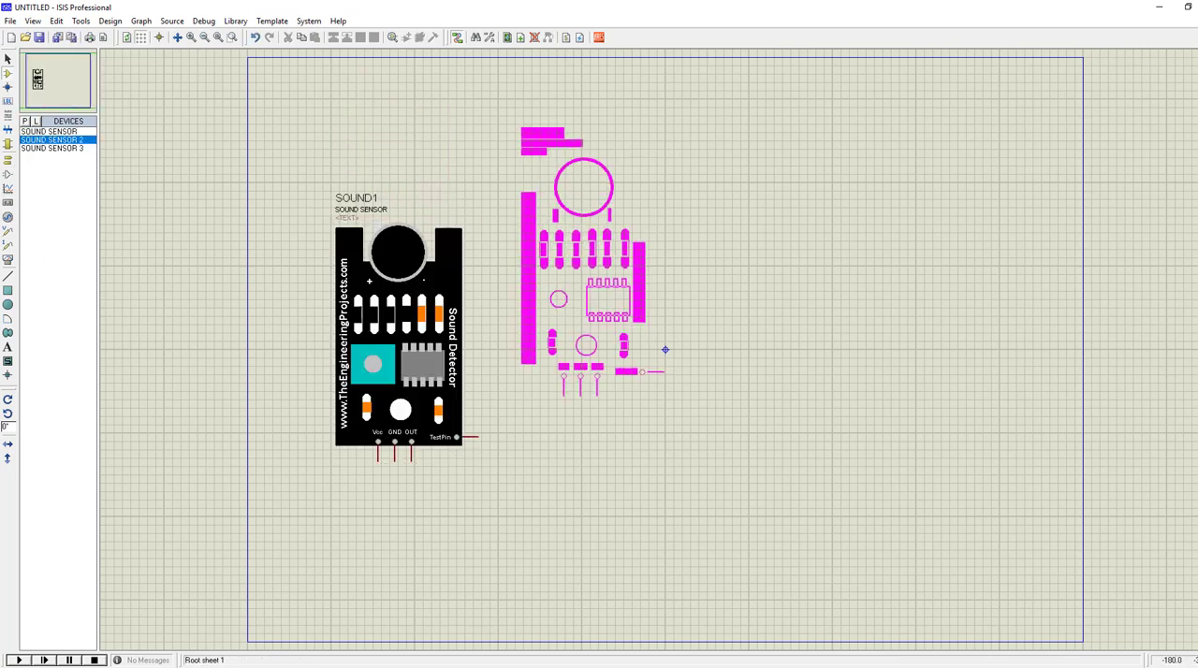
click(641, 346)
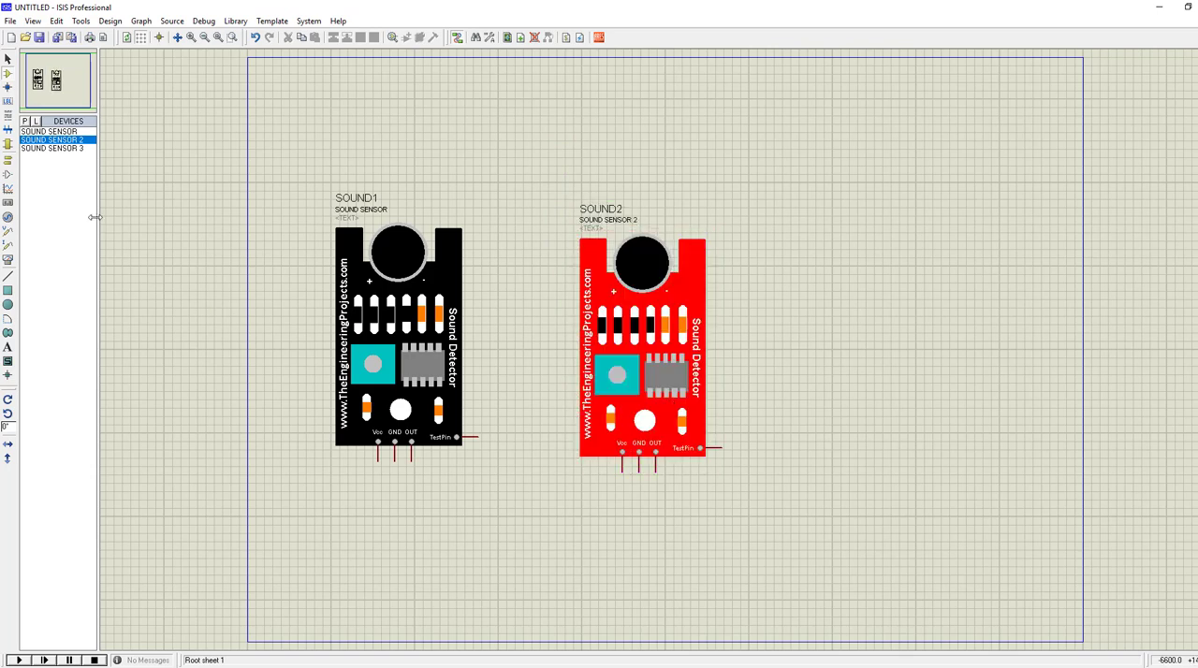
click(53, 148)
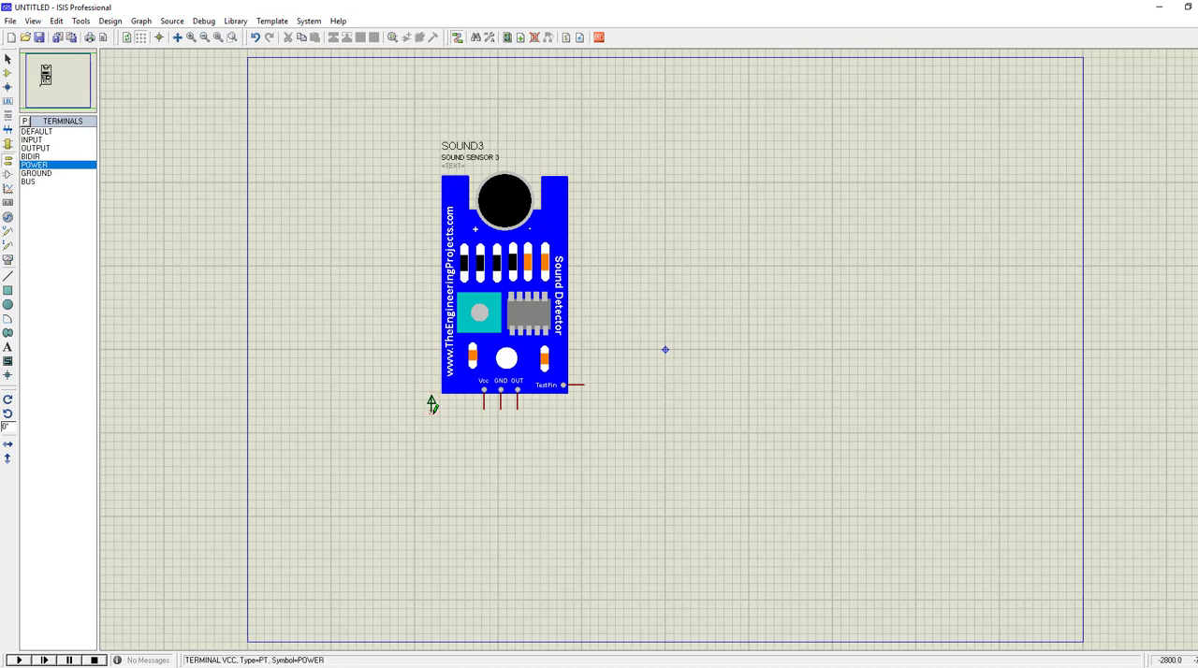
Place a POWER terminal at SOUND3's Vcc pin and a GROUND terminal below its GND pin.
click(37, 173)
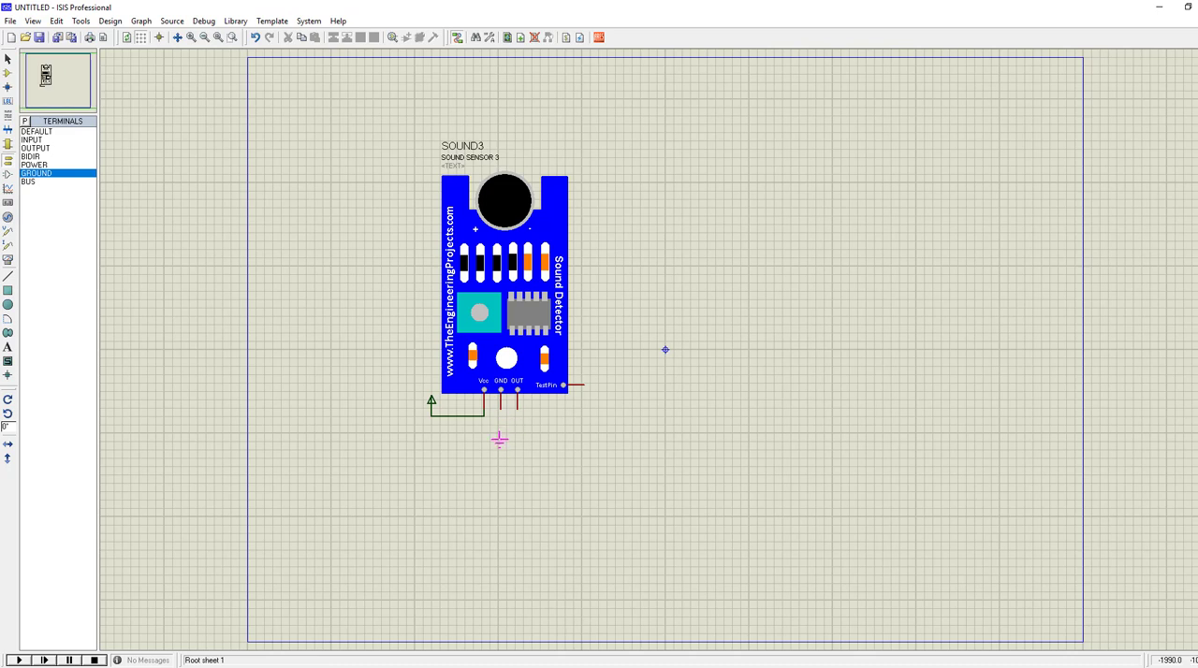
click(499, 440)
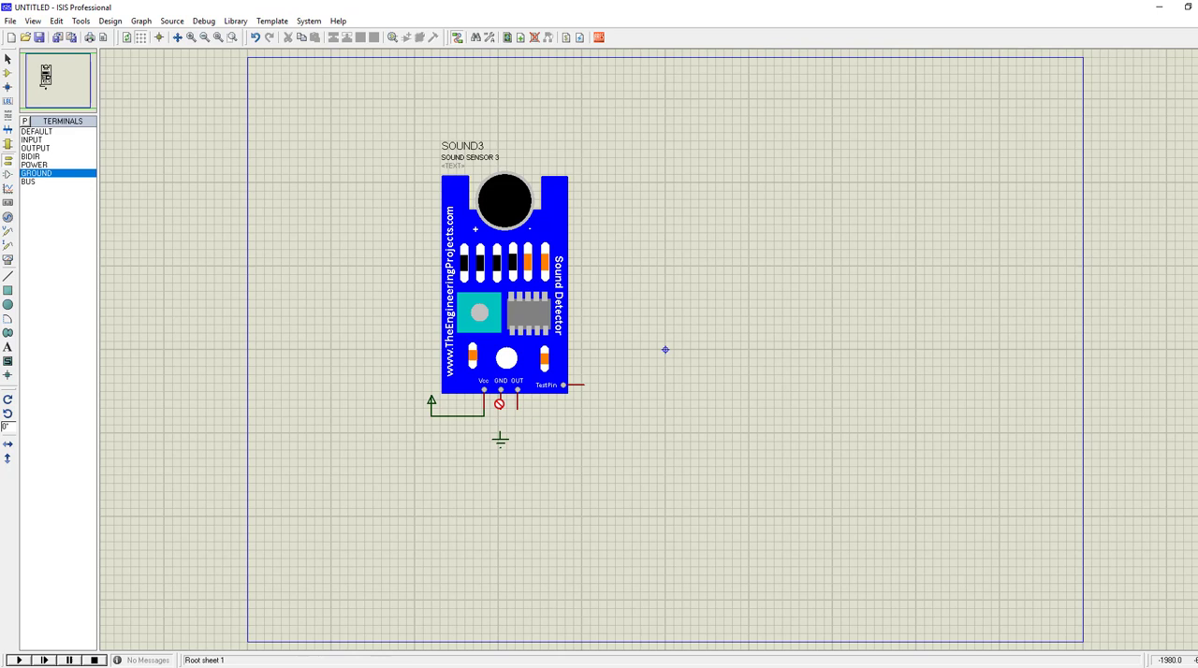
mouse_move(501, 412)
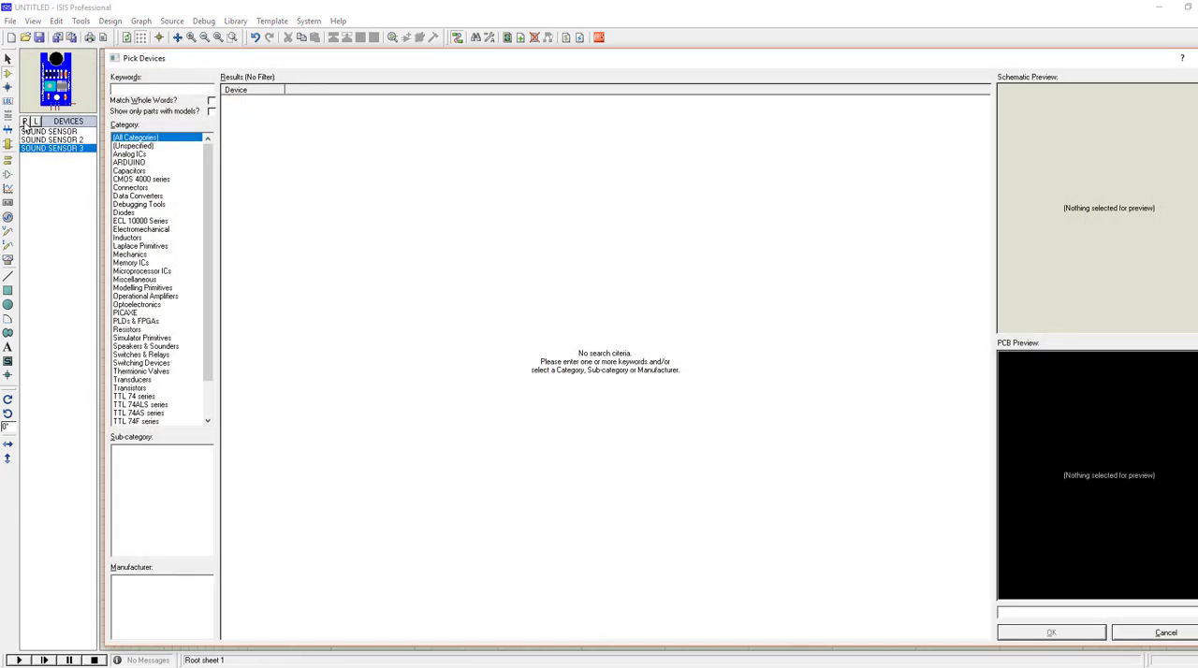
Pick LED-BLUE, place it after the 10k resistor on SOUND3's OUT pin and ground its other side.
text(led)
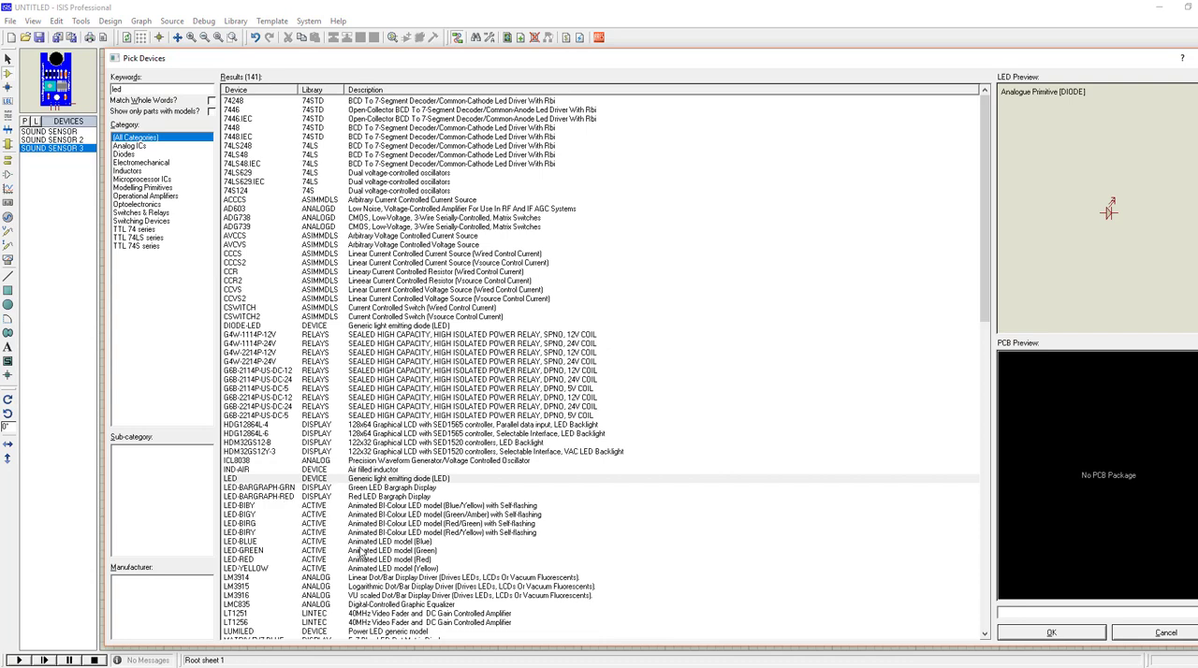
click(239, 541)
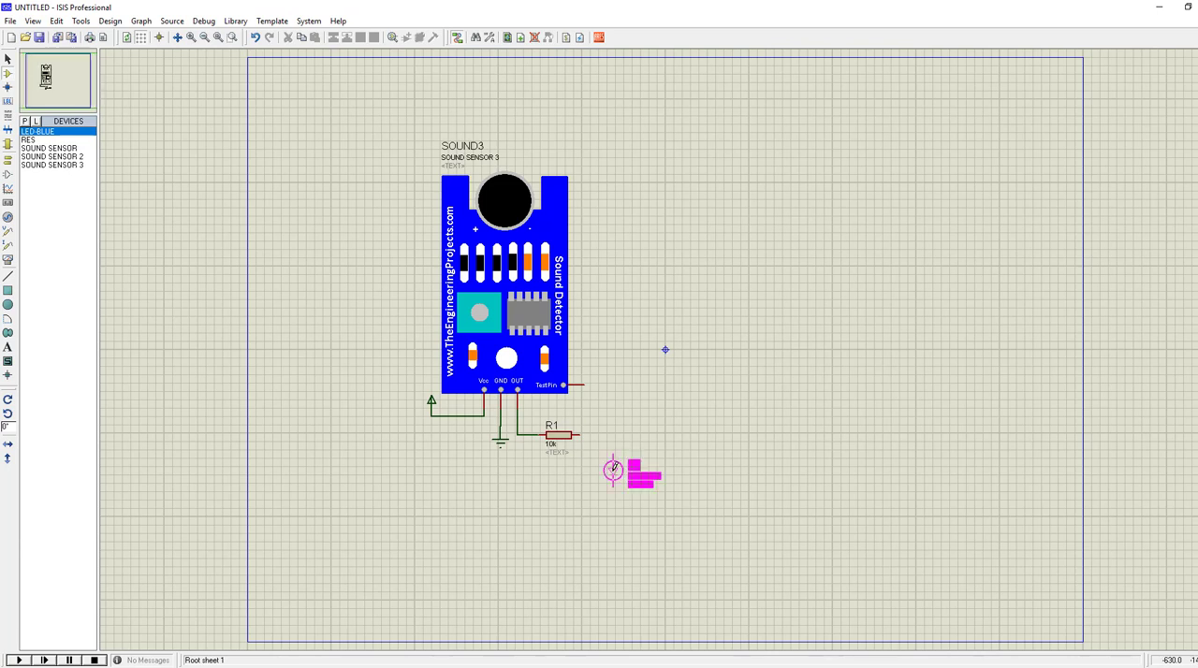
click(613, 471)
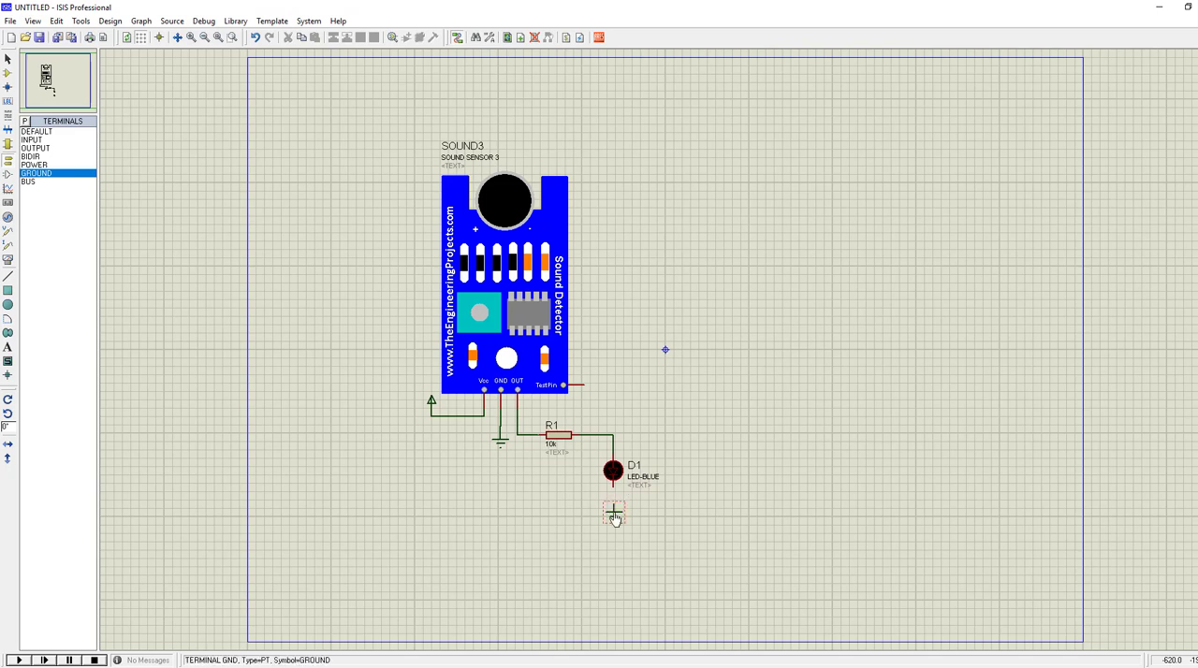
click(614, 513)
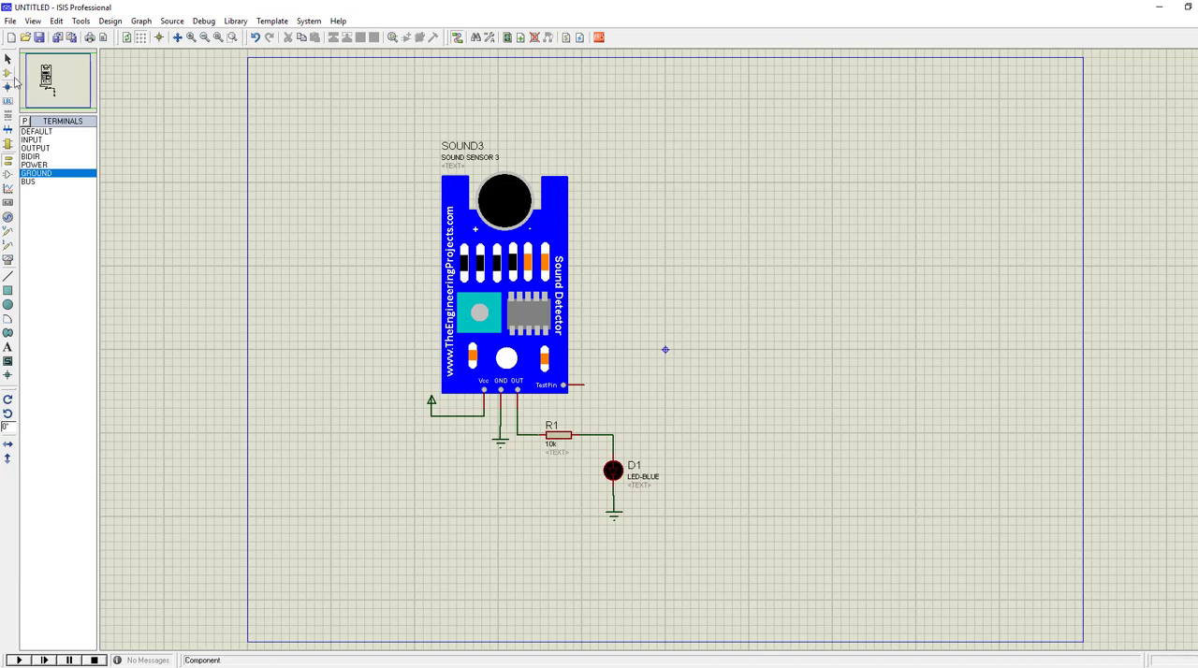
click(7, 73)
text(logicstate)
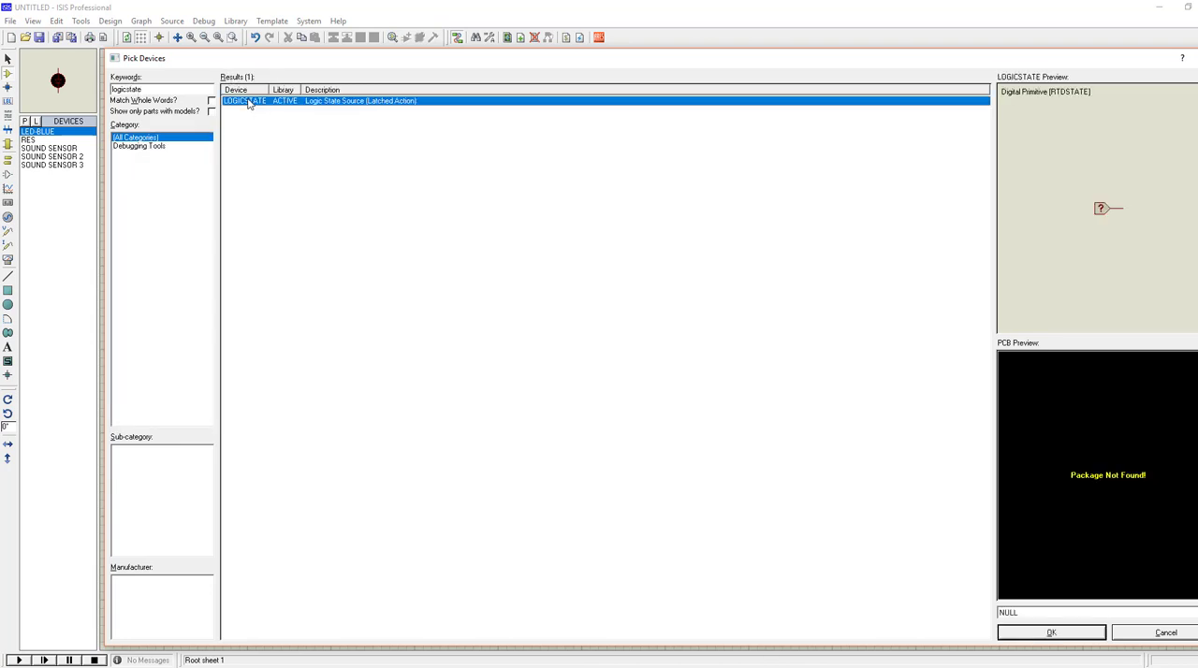
Add LOGICSTATE to the project and place it right of SOUND3's TestPin, wired to the pin.
click(43, 139)
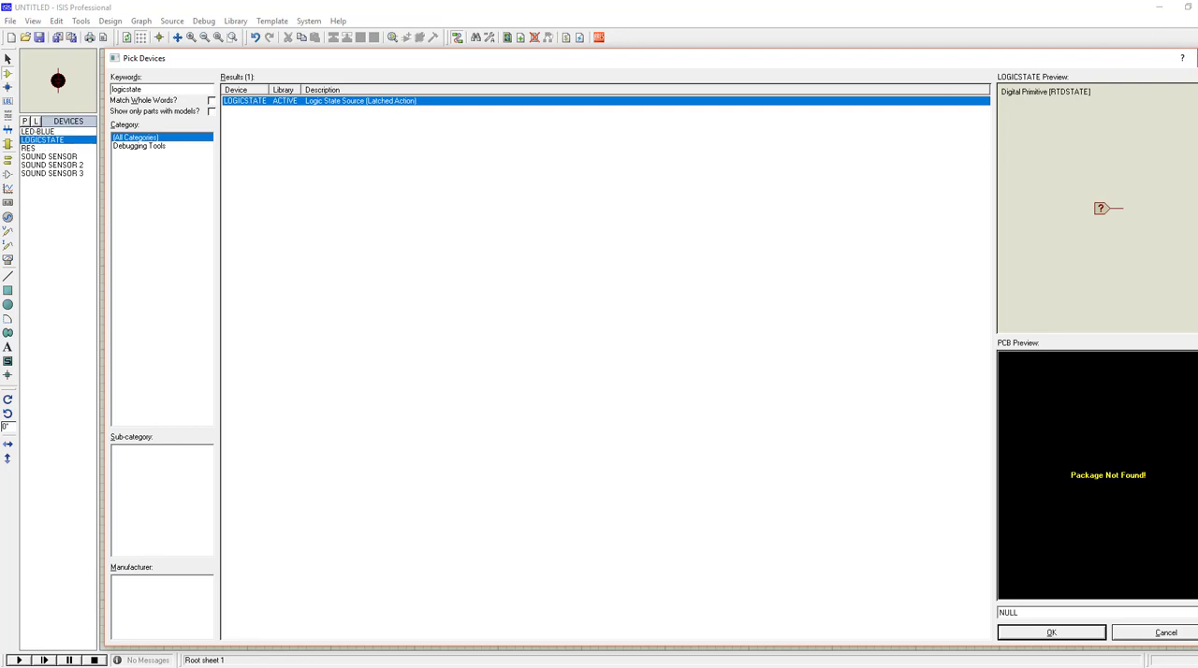
click(1050, 632)
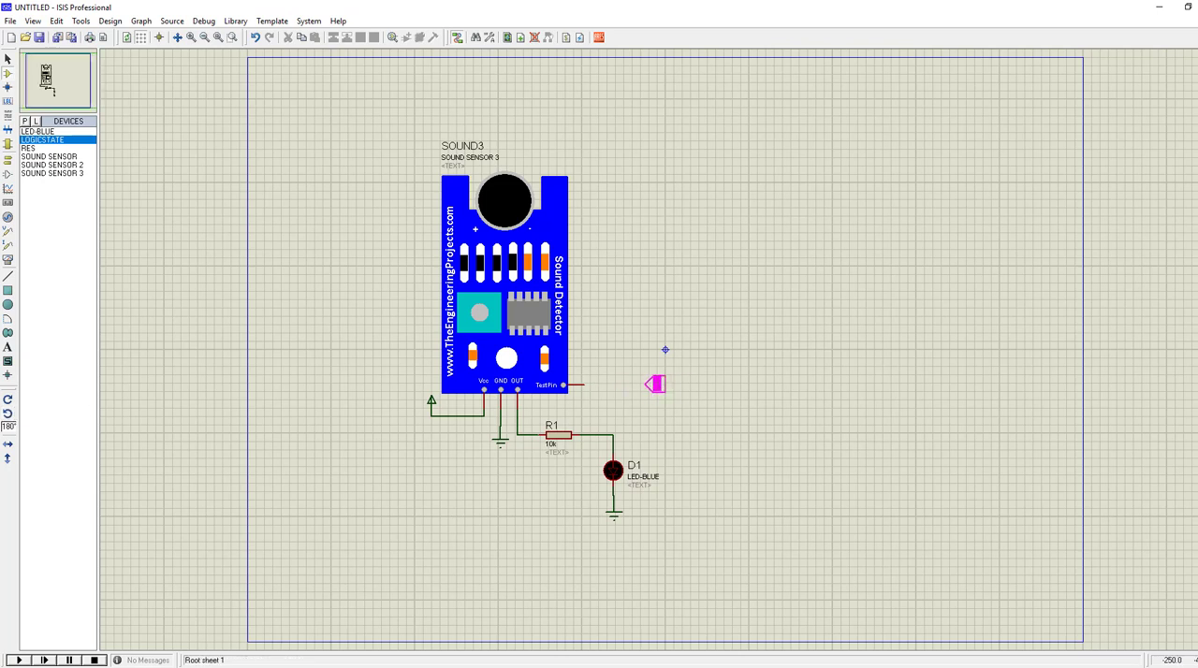
click(655, 385)
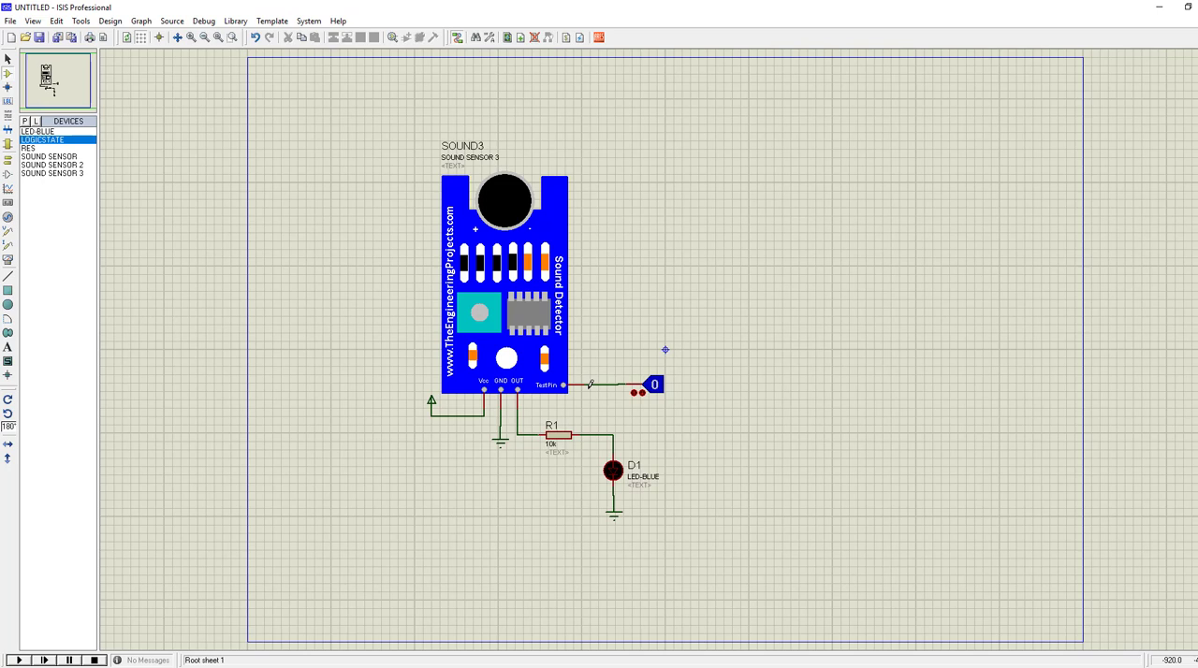
mouse_move(822, 281)
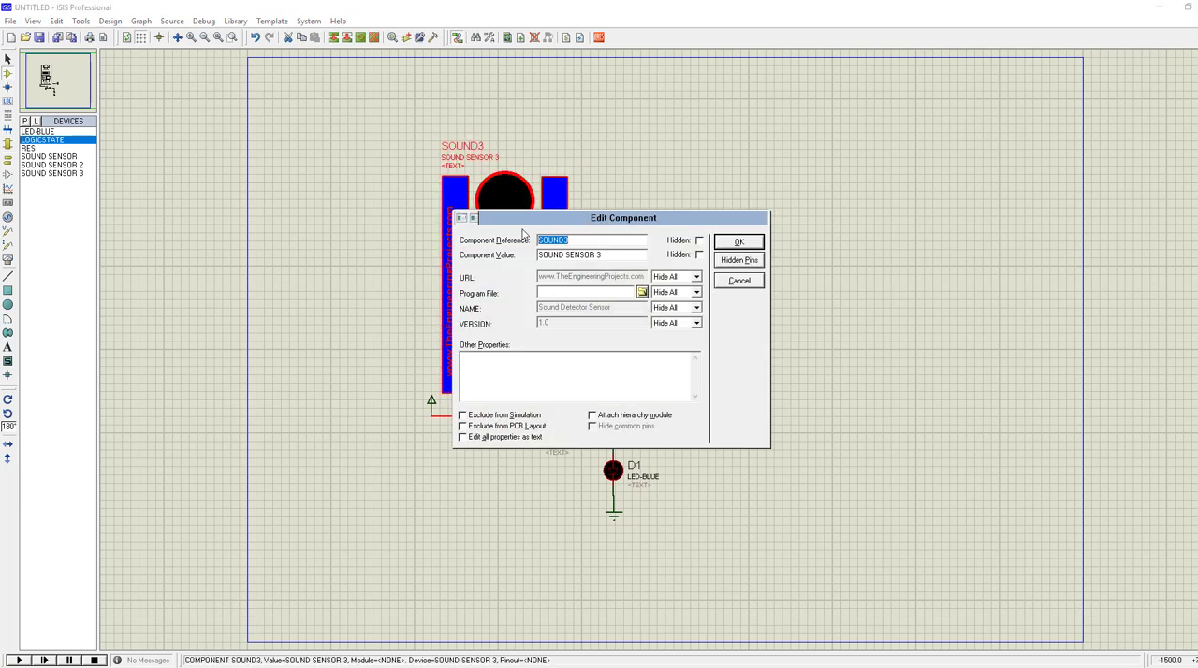
mouse_move(502, 294)
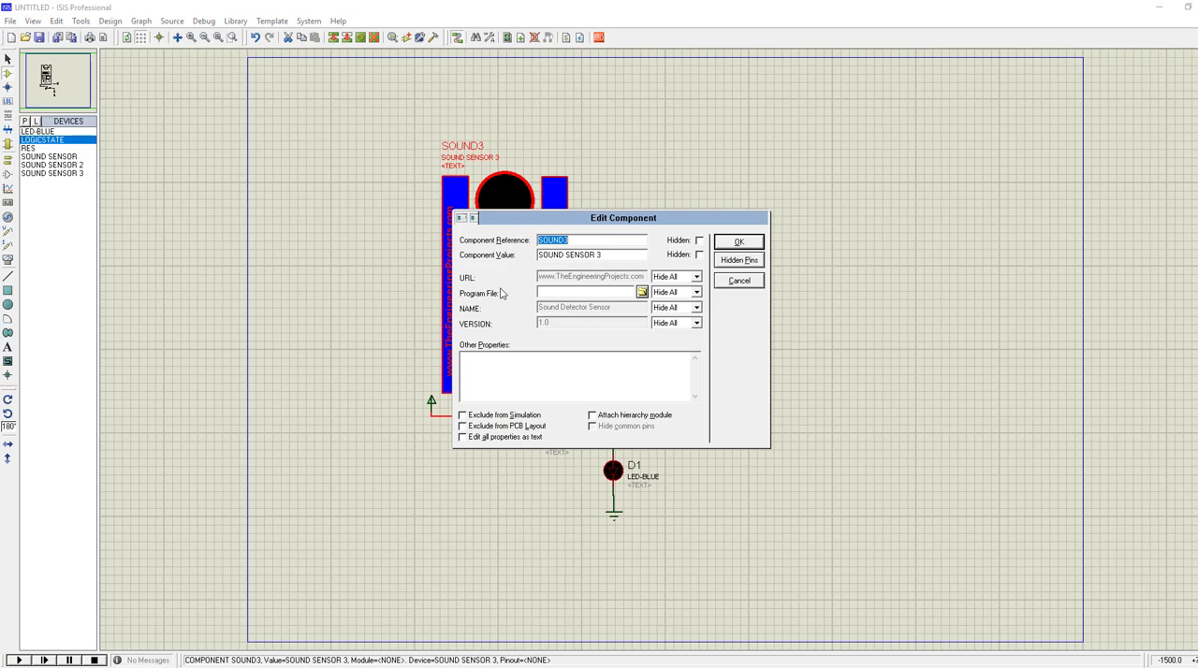
Load SoundSensorLibraryTEP.HEX from Proteus 7 Professional > LIBRARY as SOUND3's program file and confirm.
click(641, 292)
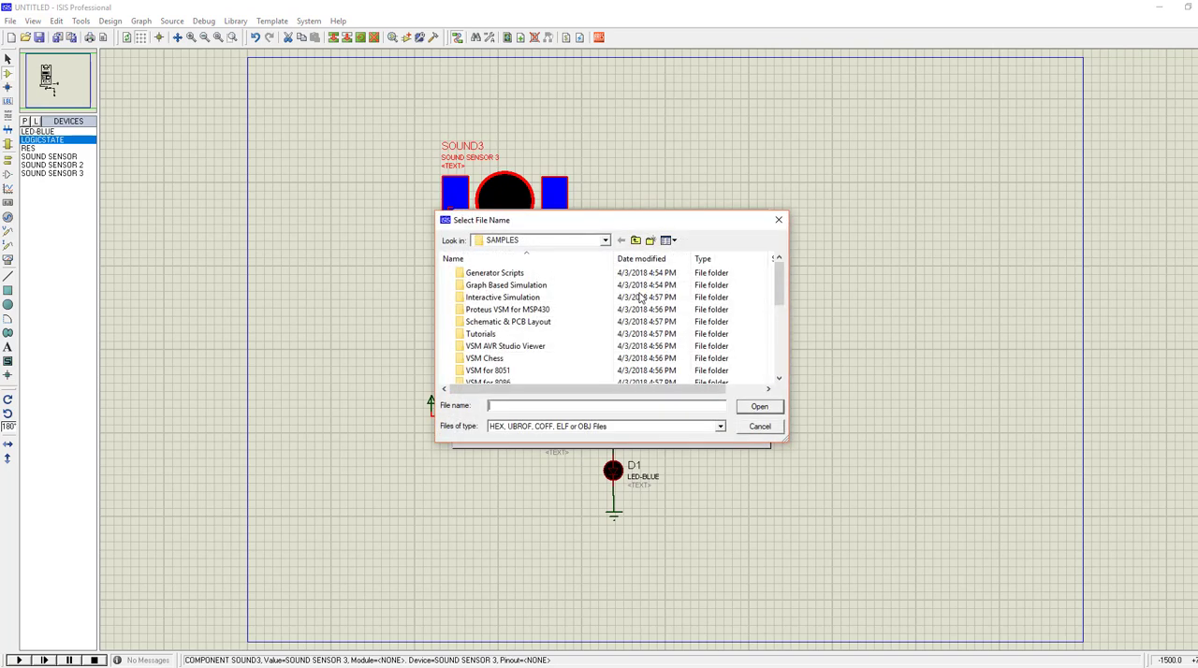
click(636, 241)
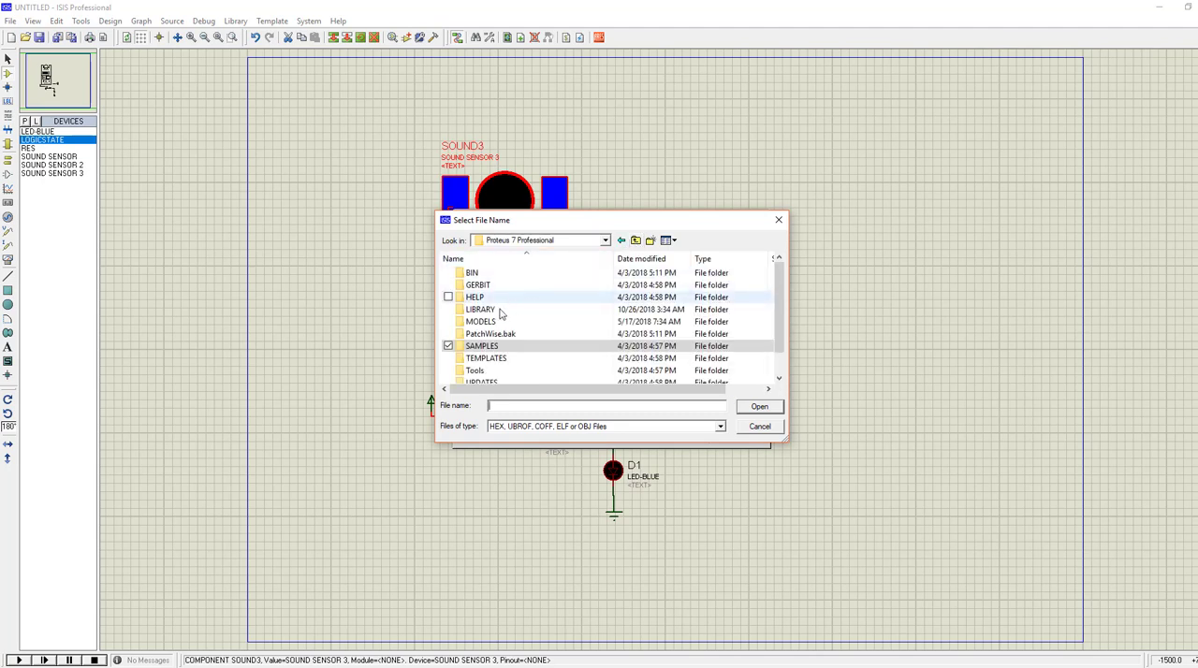
double_click(479, 309)
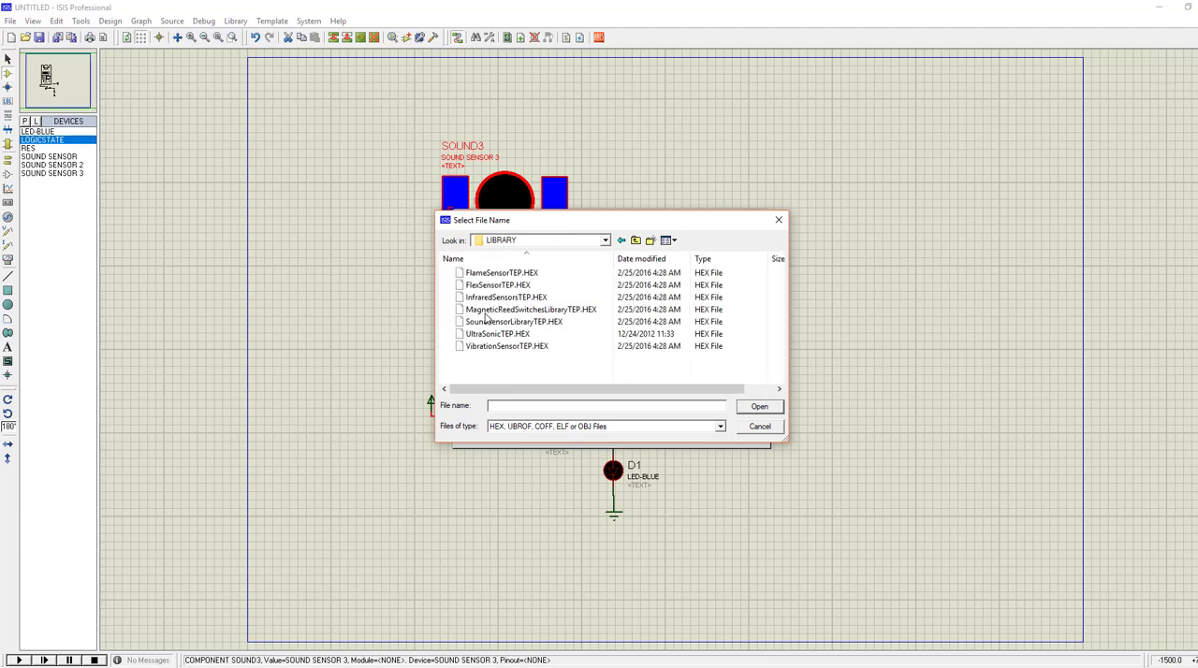
click(505, 297)
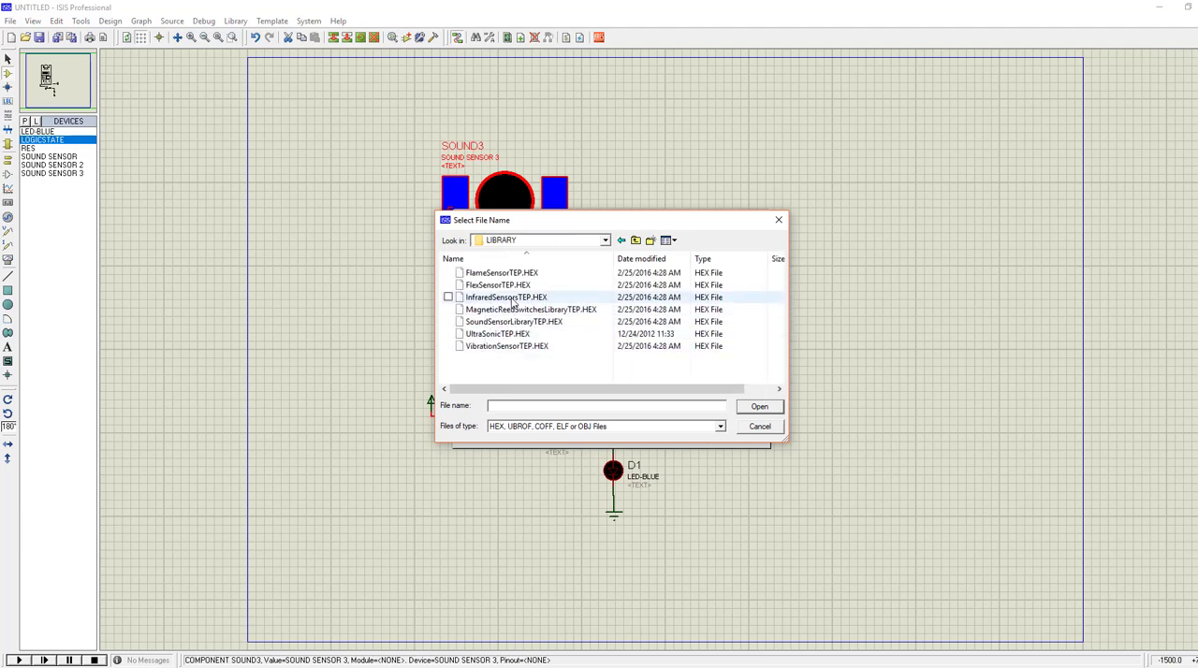
mouse_move(530, 309)
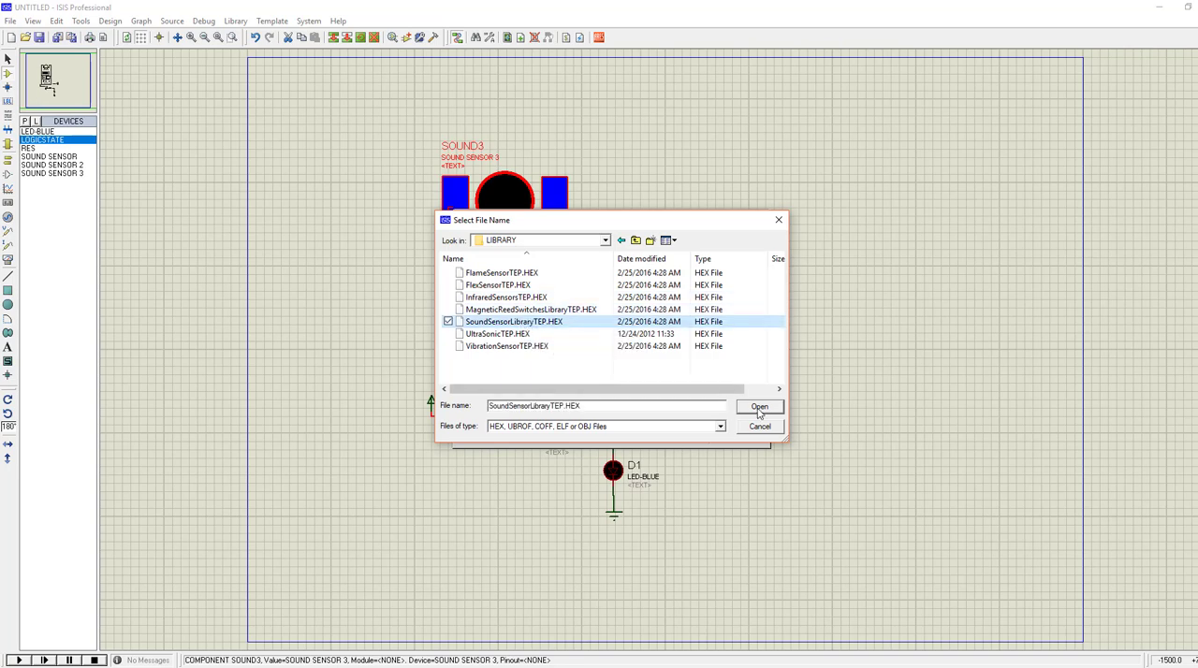
click(758, 407)
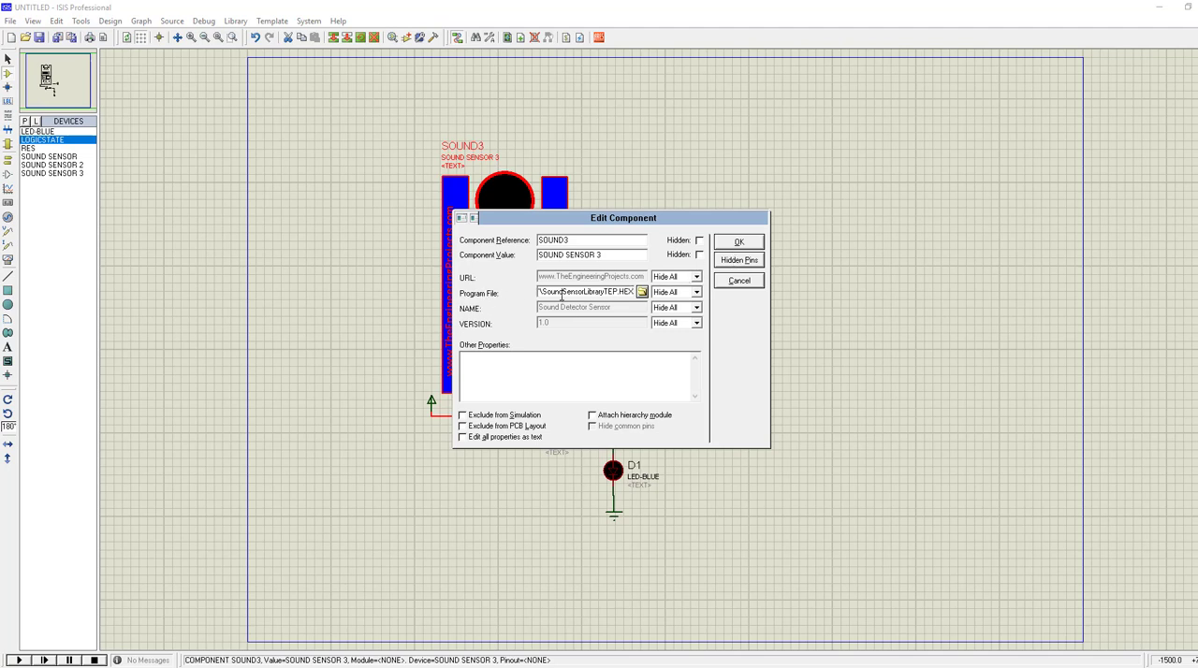
click(739, 241)
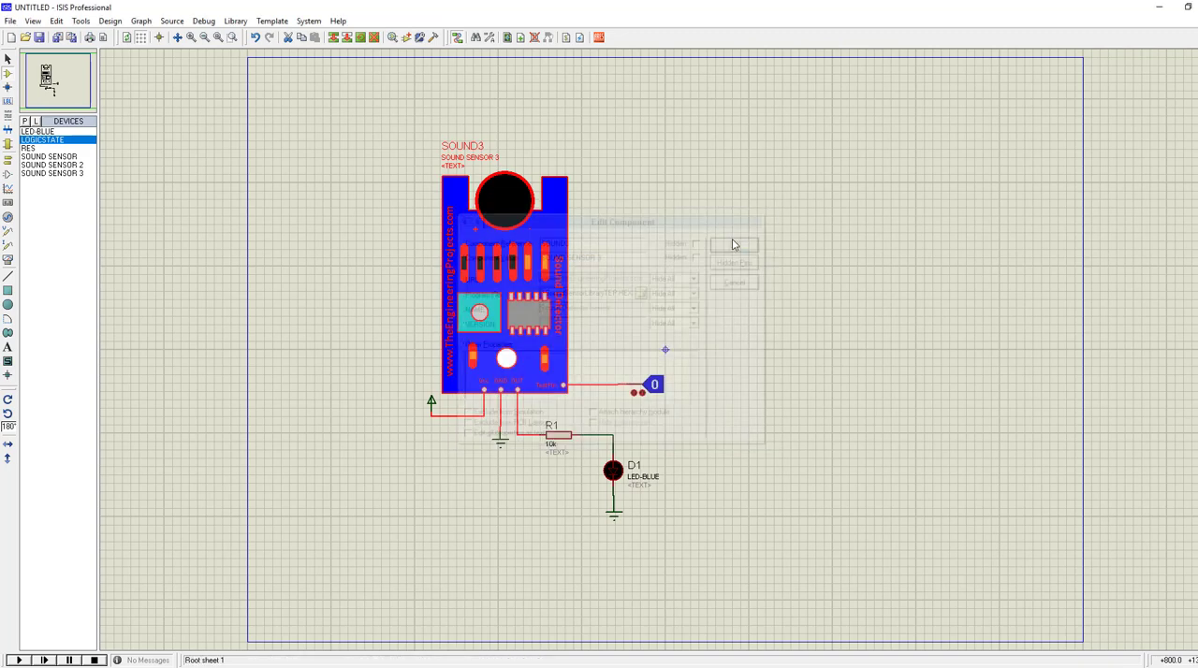
Start the circuit simulation with the TestPin logic state at 1.
click(734, 245)
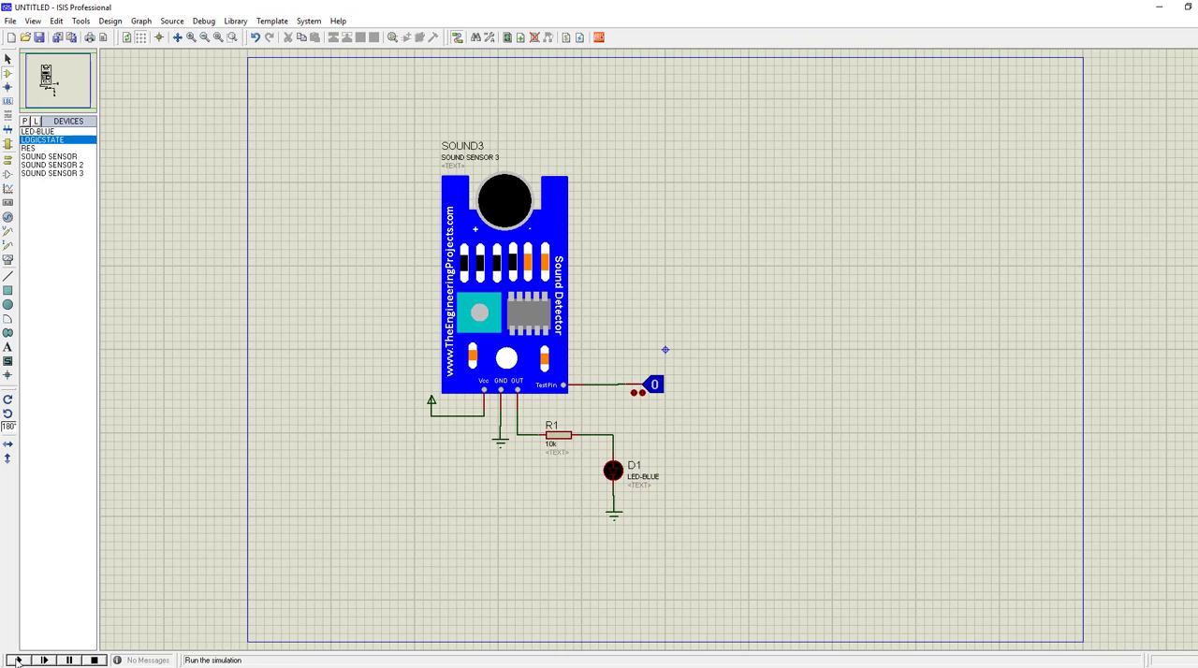
click(16, 660)
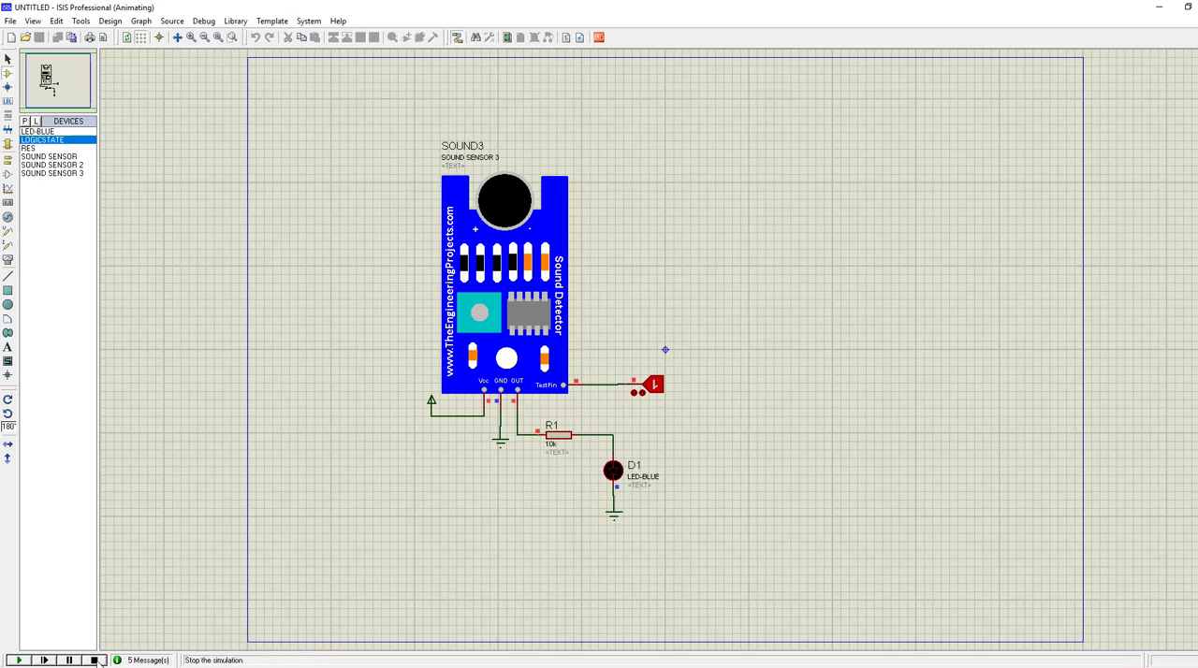
Stop the simulation, return the TestPin logic state to 0 and restart the simulation.
click(93, 660)
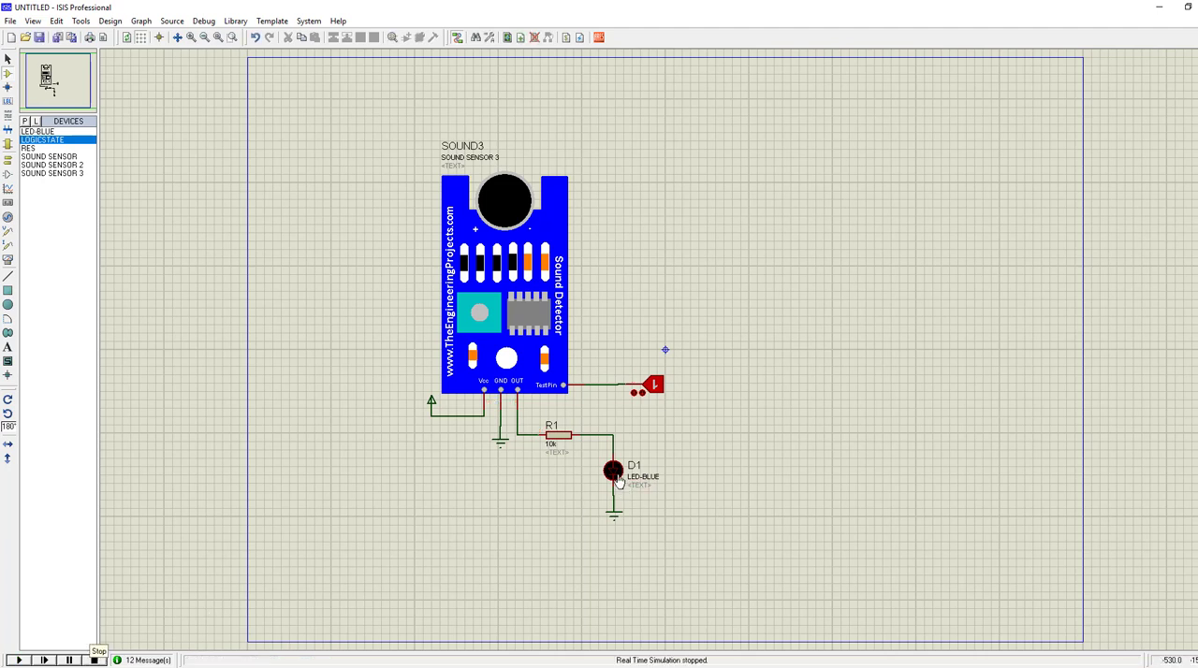
double_click(613, 471)
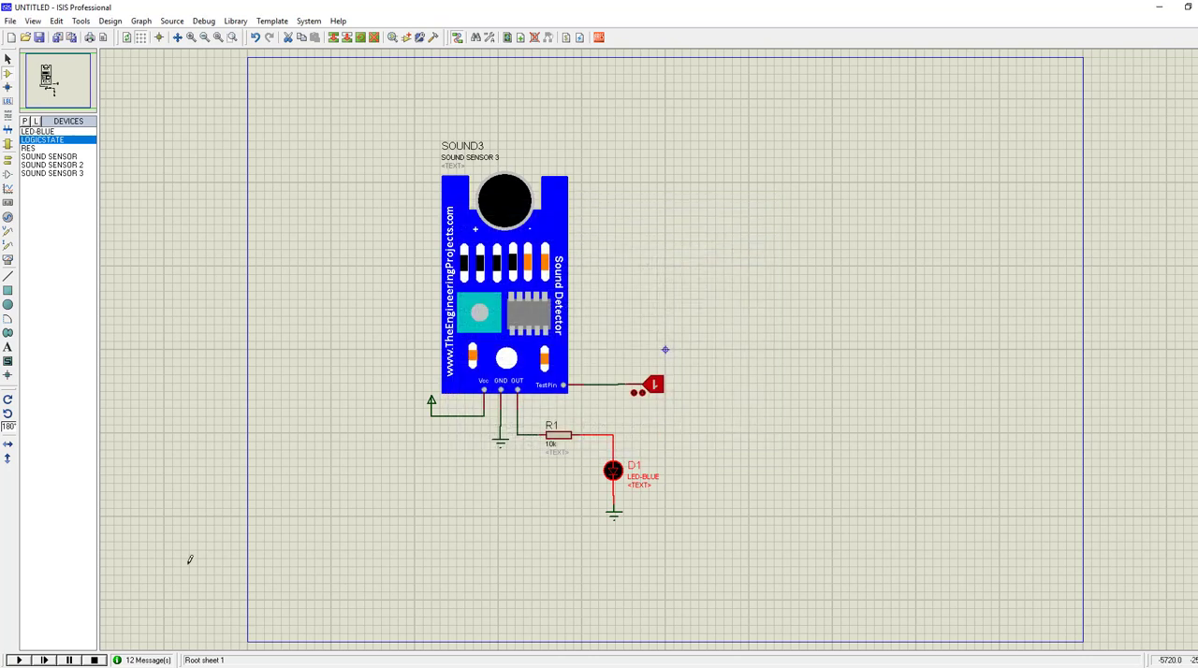
click(654, 384)
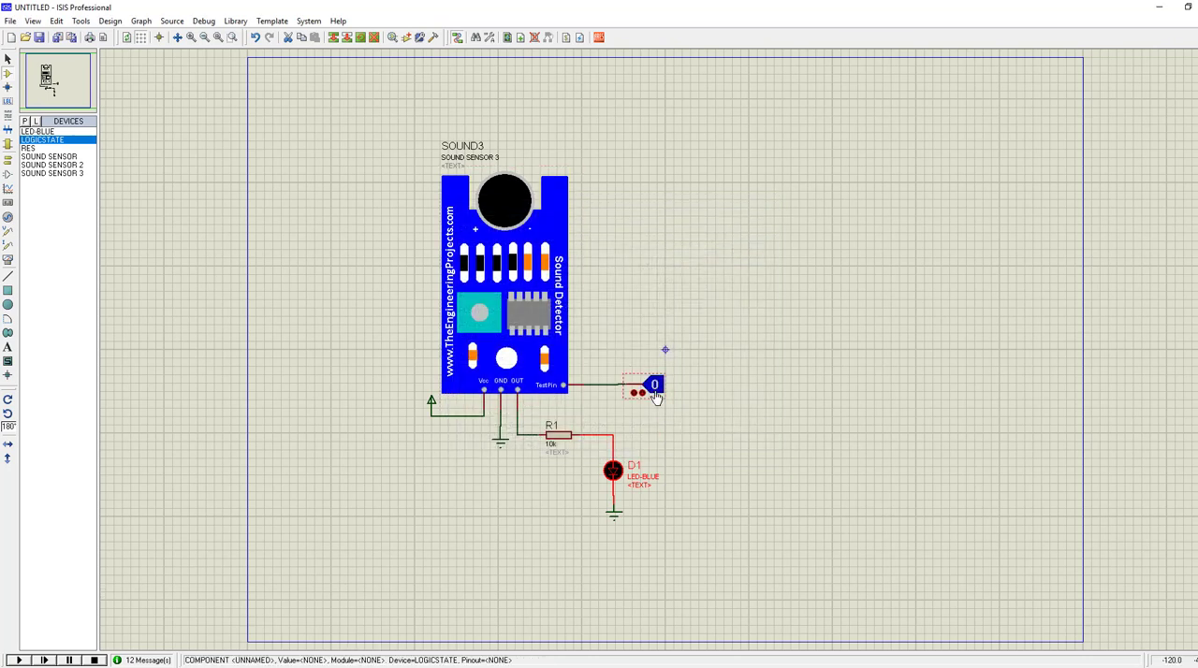
click(18, 660)
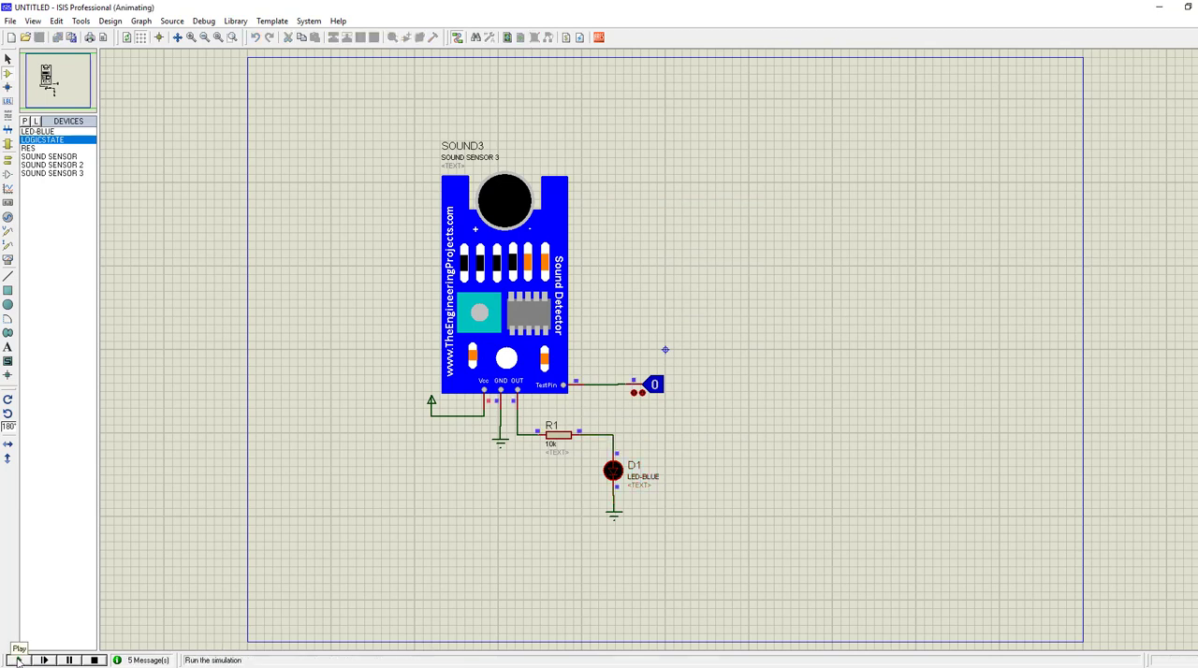
With the simulation running, set TestPin to 1 so blue LED D1 lights, then return it to 0.
click(17, 660)
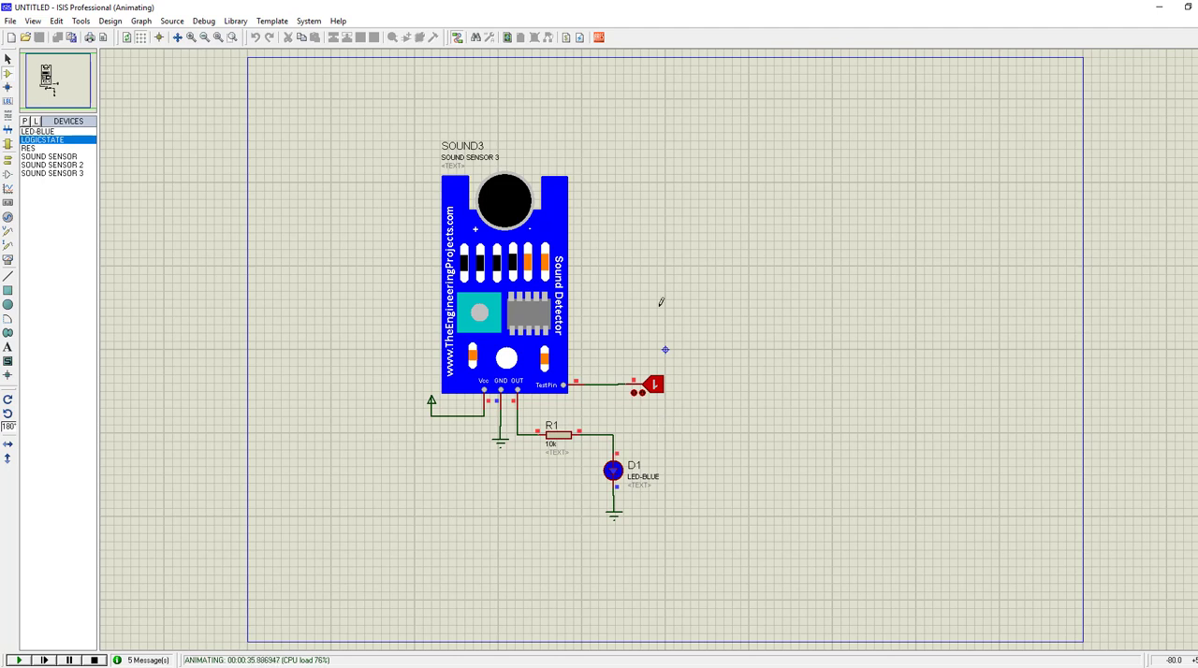
click(654, 384)
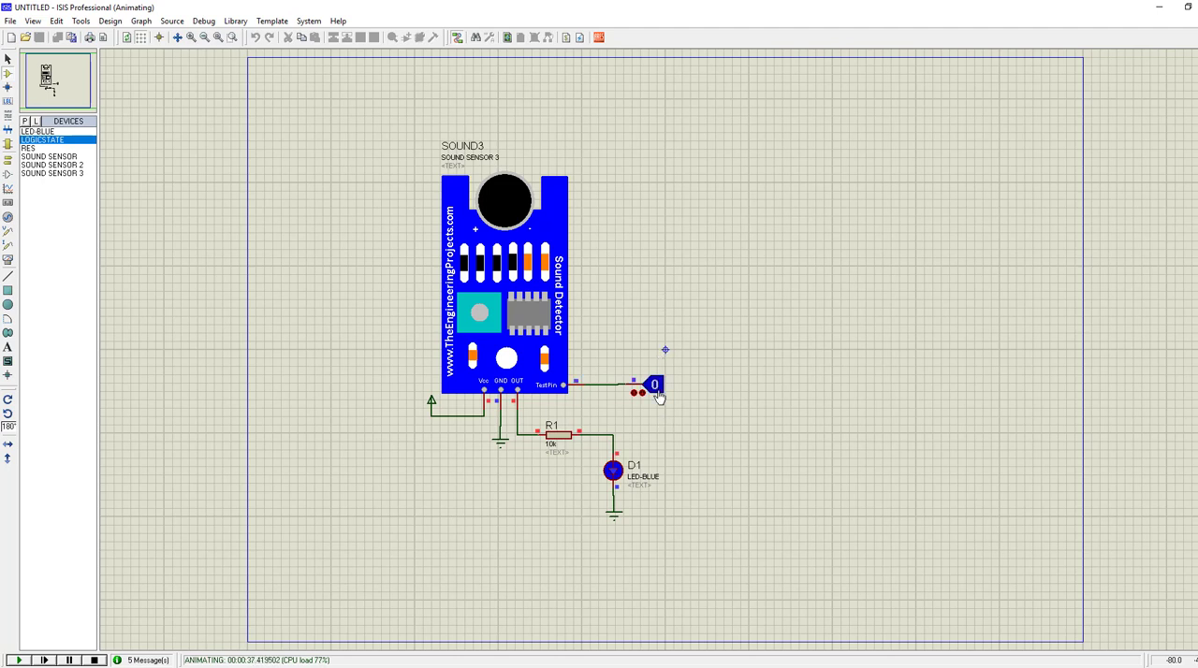